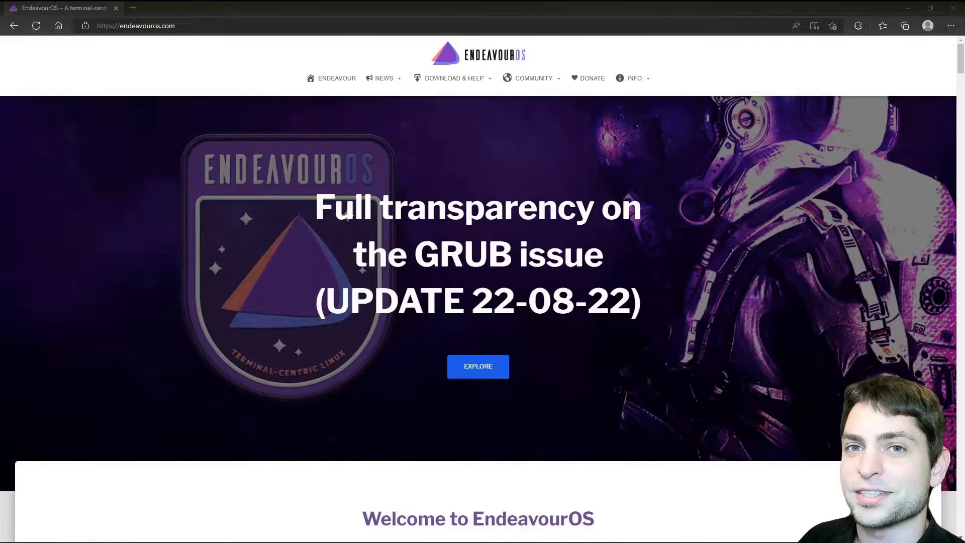
{"action": "mouse_move", "coordinate": [286, 371]}
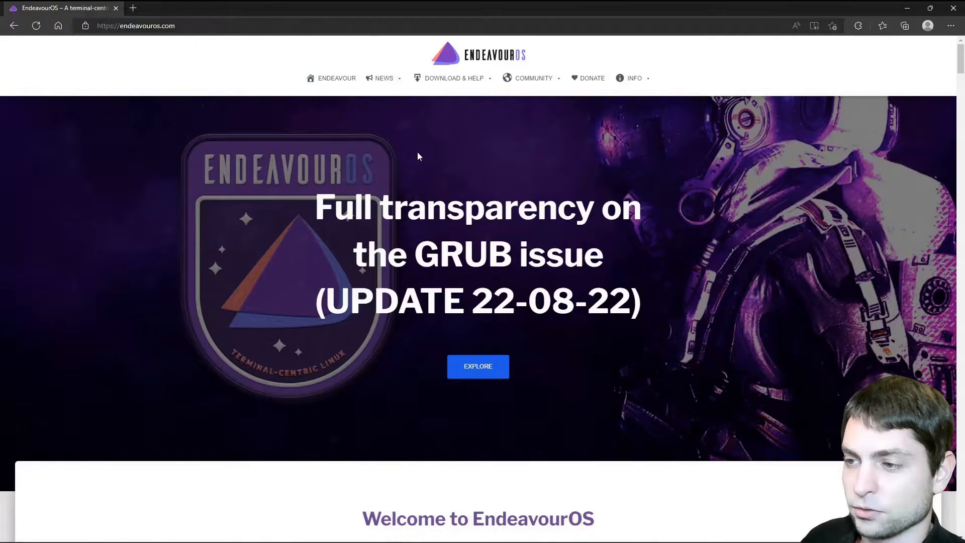
Download the latest EndeavourOS ISO from the Github mirror and show it in its folder.
{"action": "left_click", "coordinate": [456, 78]}
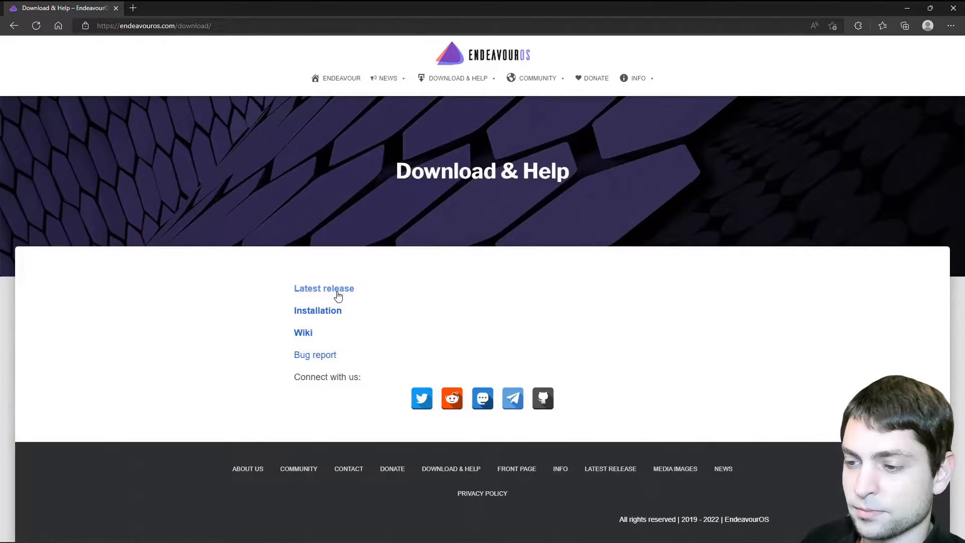
{"action": "left_click", "coordinate": [323, 288]}
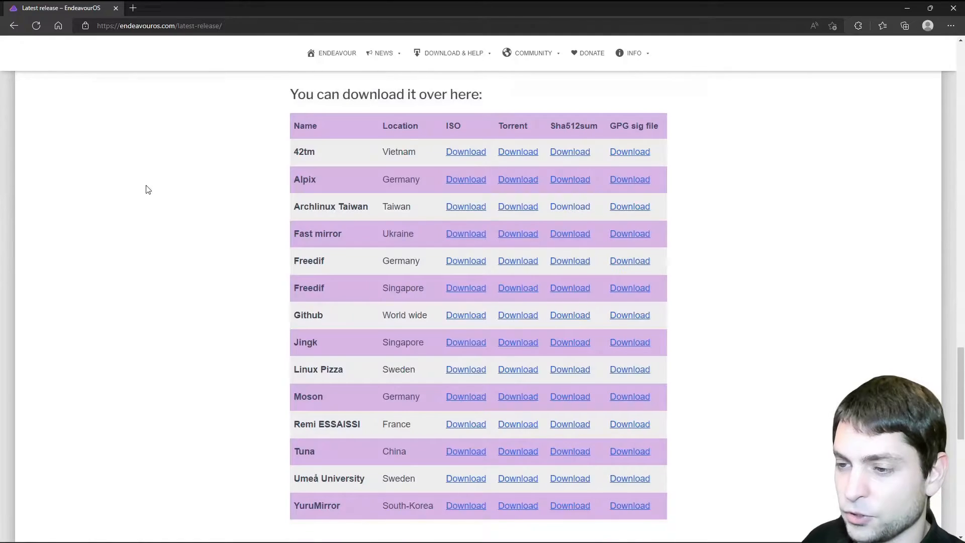
{"action": "mouse_move", "coordinate": [474, 145]}
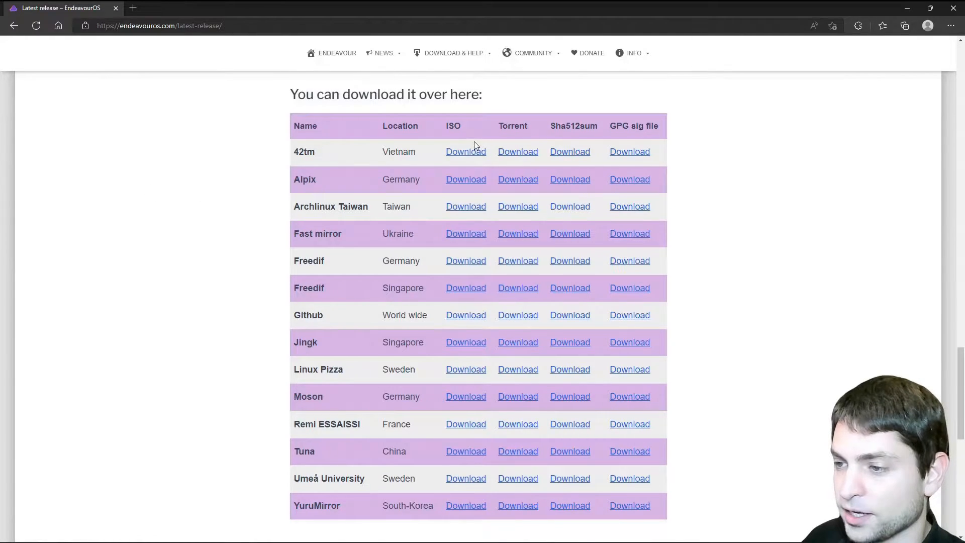
{"action": "mouse_move", "coordinate": [466, 315]}
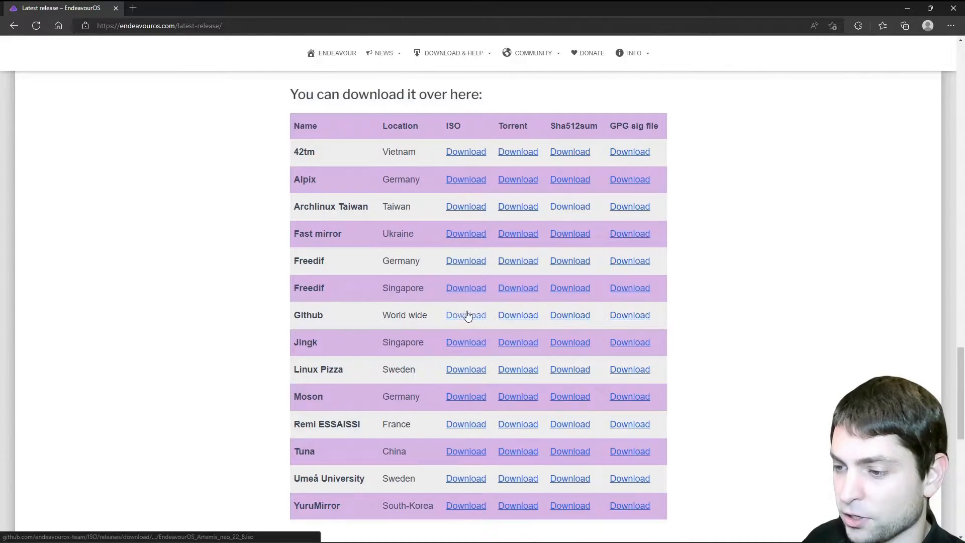
{"action": "left_click", "coordinate": [465, 314]}
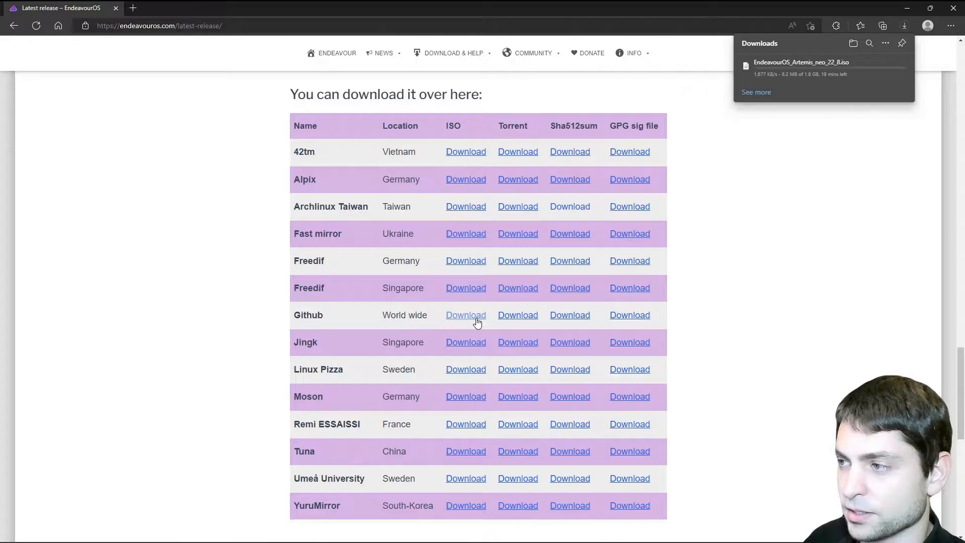
{"action": "left_click", "coordinate": [713, 209]}
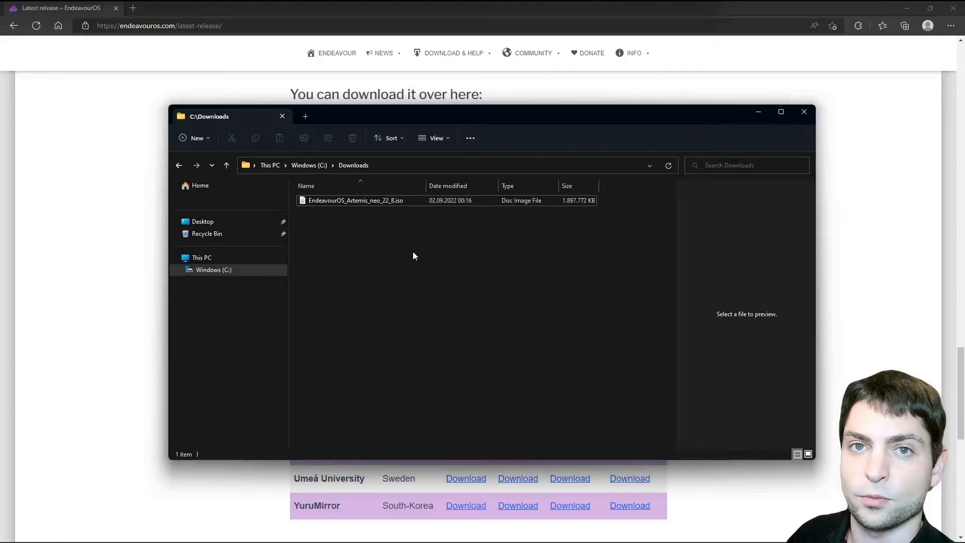
{"action": "mouse_move", "coordinate": [421, 265]}
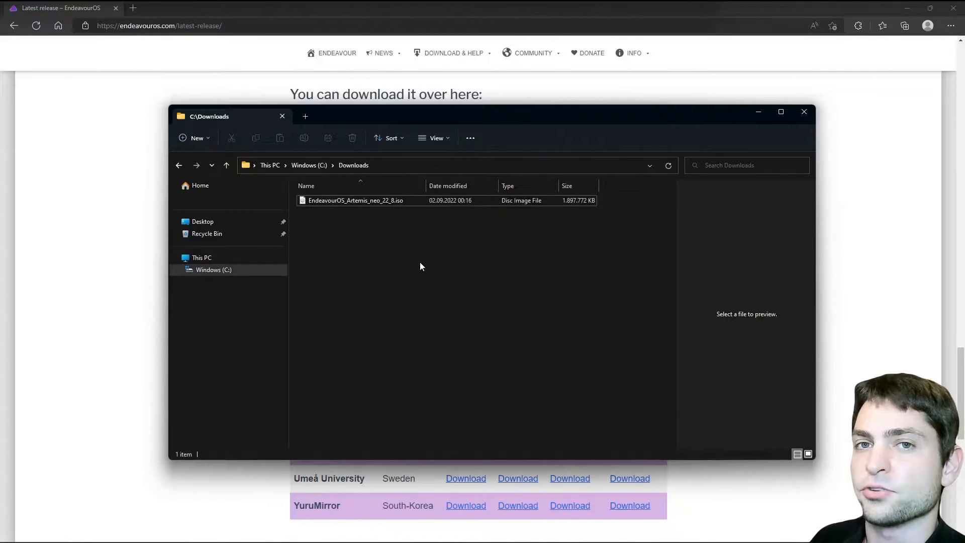
{"action": "mouse_move", "coordinate": [399, 249]}
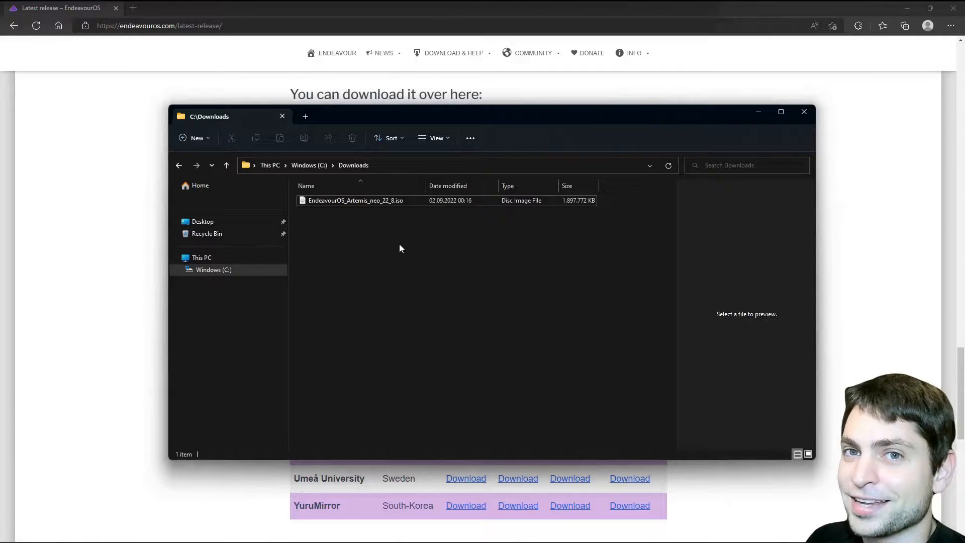
Confirm EndeavourOS_Artemis_neo_22_8.iso is in Downloads, then switch to the Rufus tab.
{"action": "left_click", "coordinate": [356, 200]}
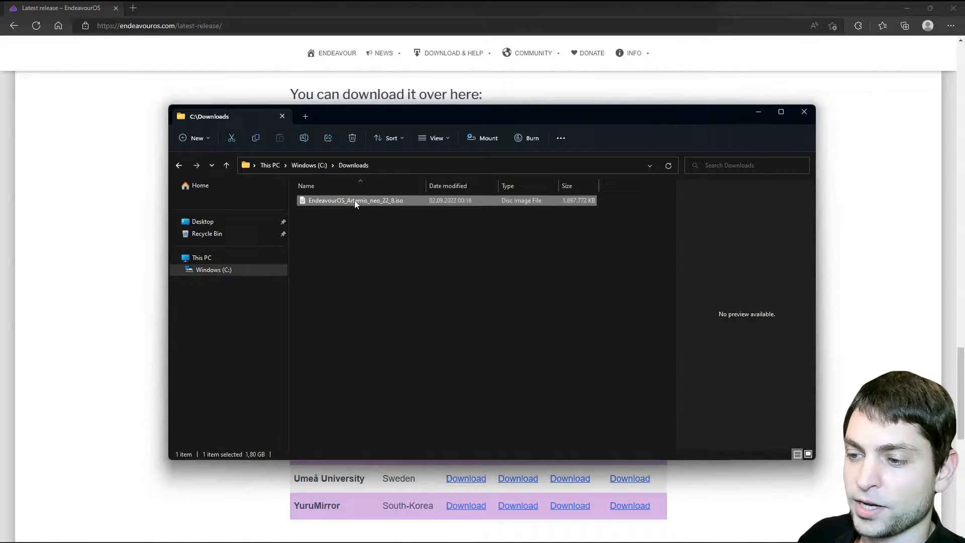
{"action": "mouse_move", "coordinate": [399, 262]}
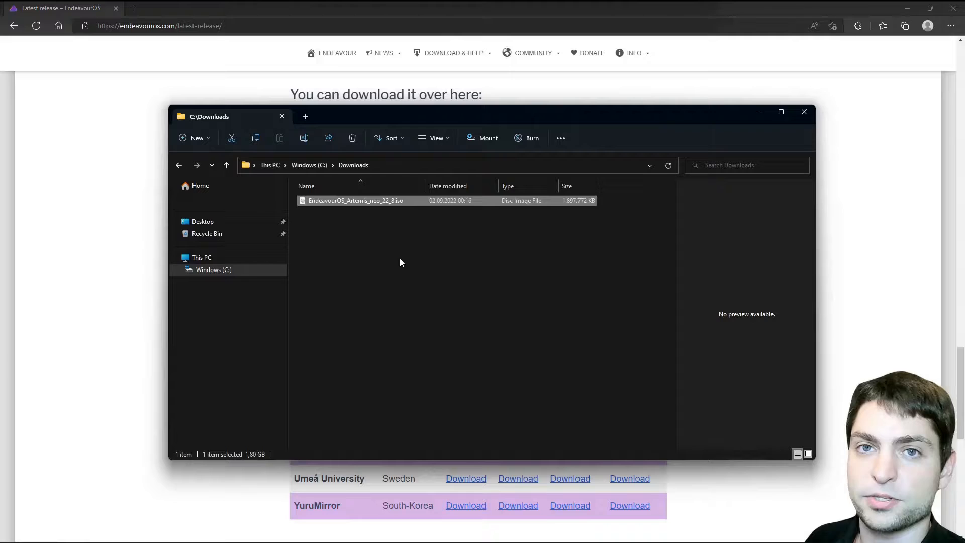
{"action": "left_click", "coordinate": [182, 8]}
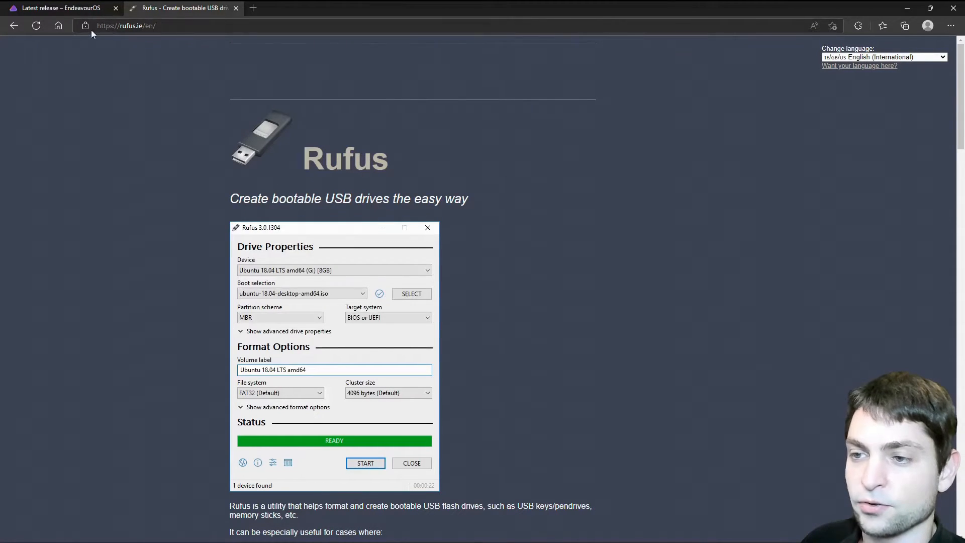
{"action": "mouse_move", "coordinate": [429, 142]}
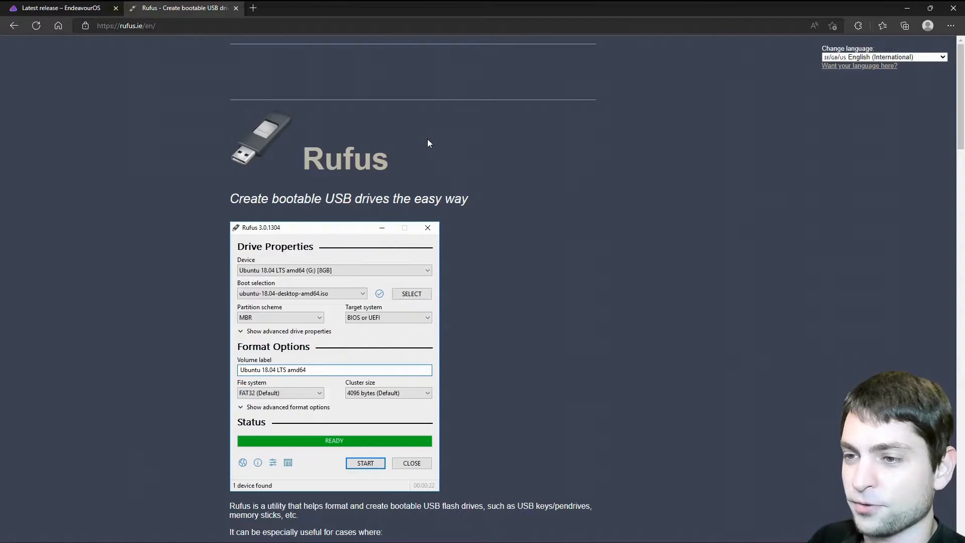
{"action": "mouse_move", "coordinate": [522, 127]}
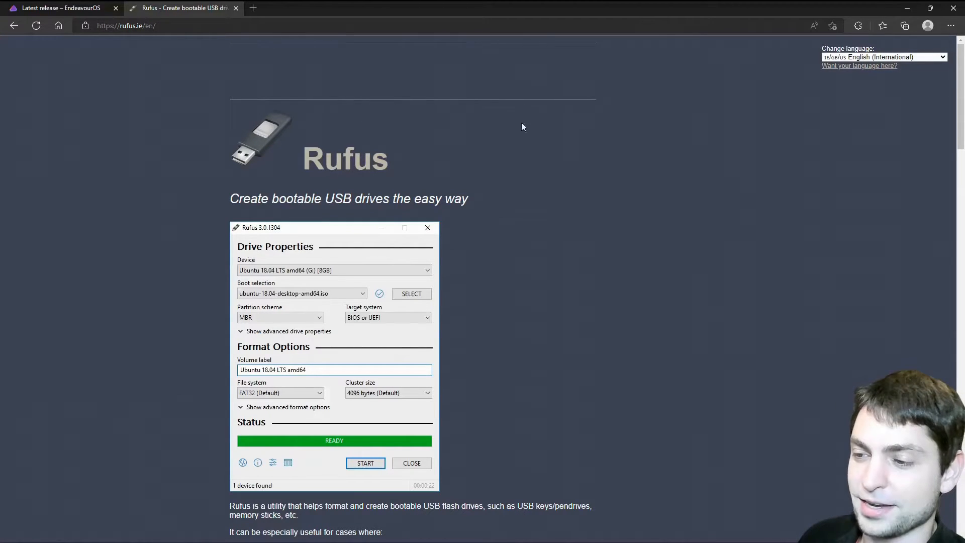
Download Rufus 3.20 from its website and launch the downloaded program.
{"action": "scroll", "scroll_direction": "down", "scroll_amount": 3}
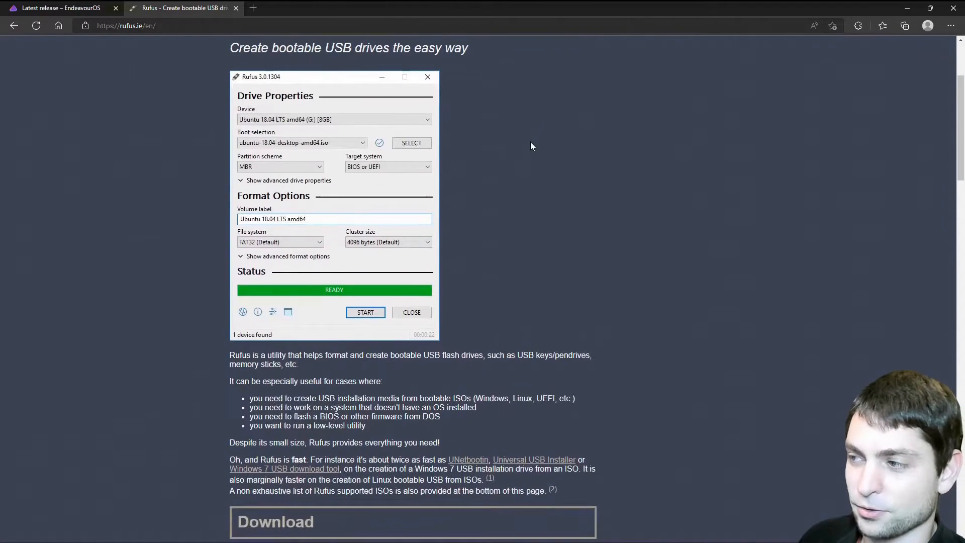
{"action": "scroll", "scroll_direction": "down", "scroll_amount": 3}
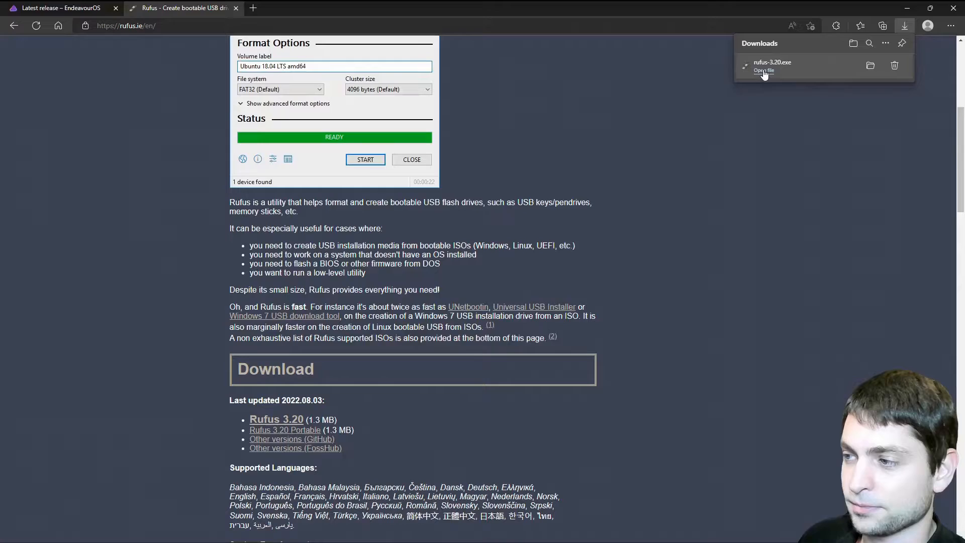
{"action": "left_click", "coordinate": [764, 70]}
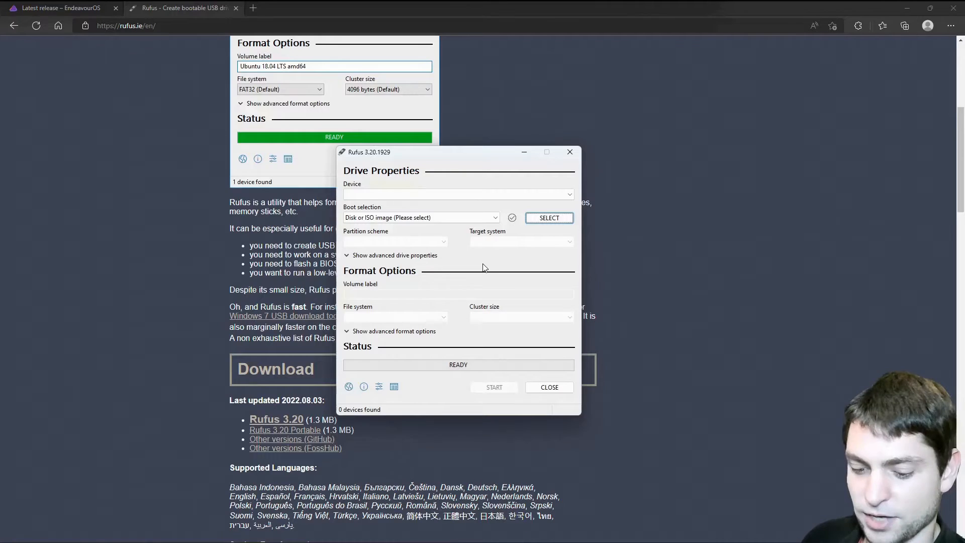
Write the EndeavourOS ISO to the 128 GB Data drive in ISO image mode, wiping its data.
{"action": "left_click", "coordinate": [457, 194]}
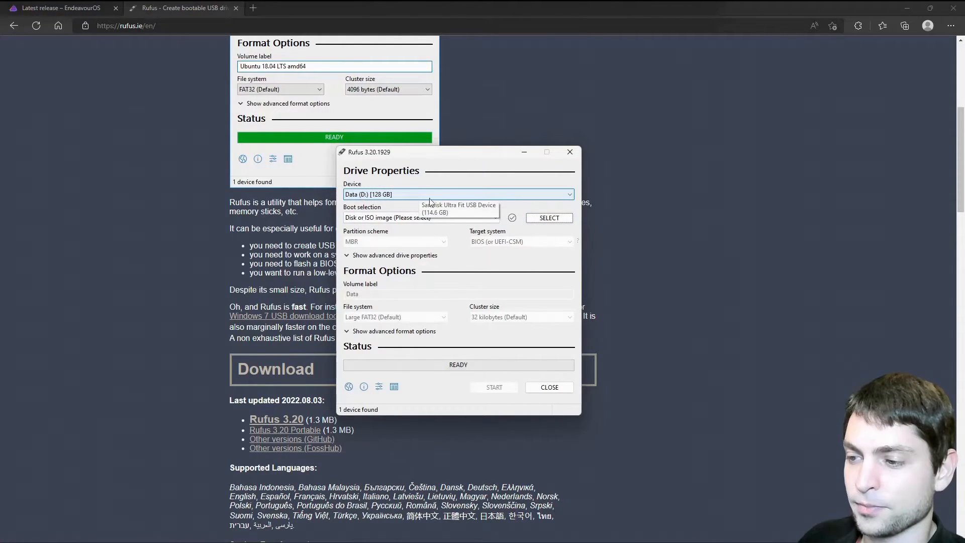
{"action": "left_click", "coordinate": [548, 217]}
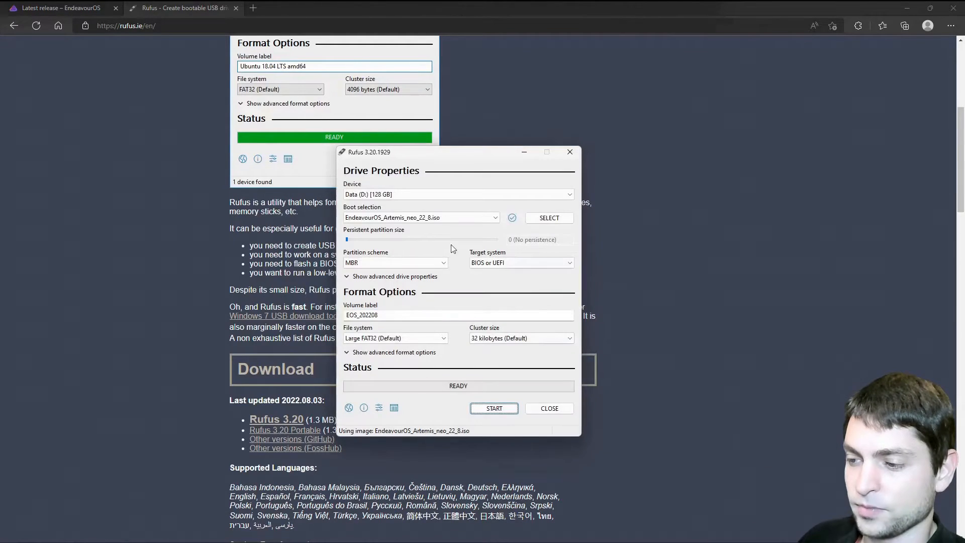
{"action": "mouse_move", "coordinate": [465, 428]}
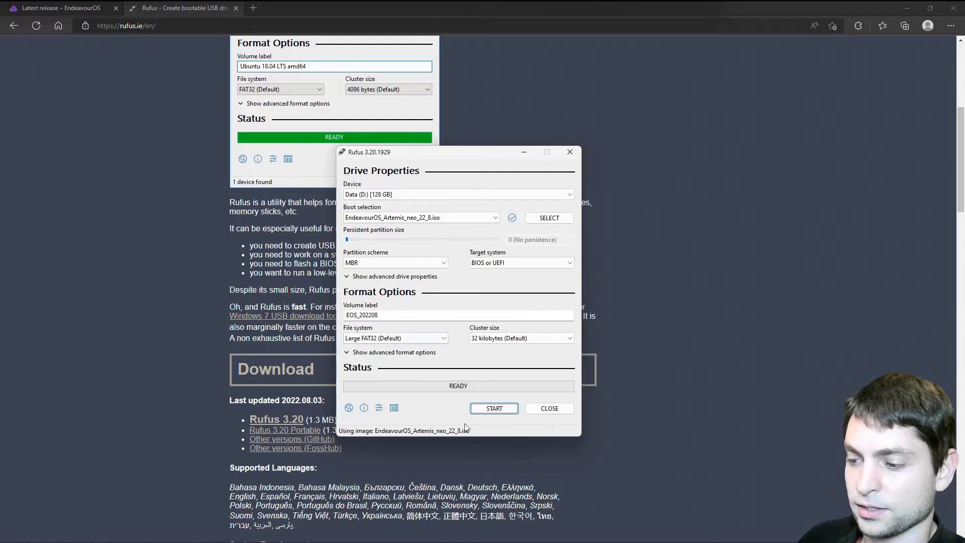
{"action": "left_click", "coordinate": [494, 409]}
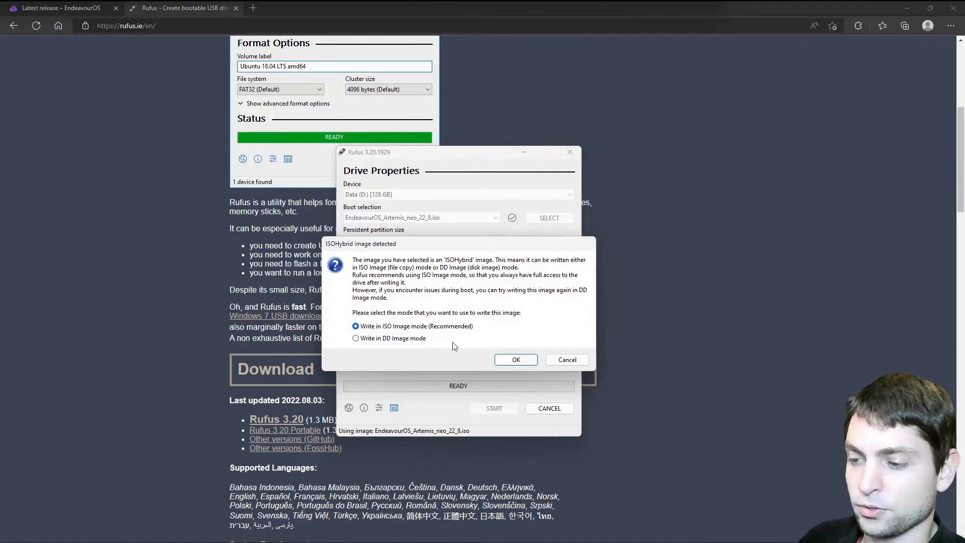
{"action": "left_click", "coordinate": [515, 360]}
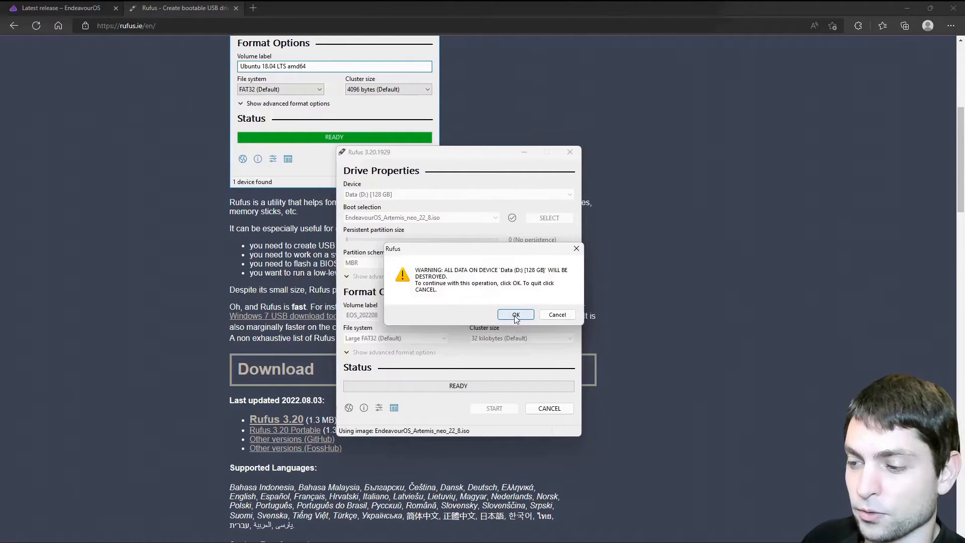
{"action": "left_click", "coordinate": [515, 315]}
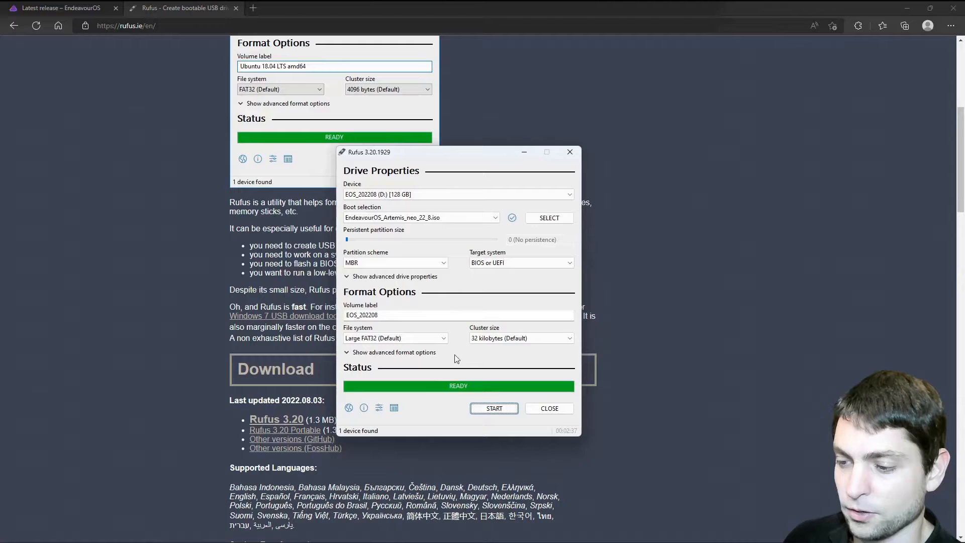
{"action": "mouse_move", "coordinate": [549, 408]}
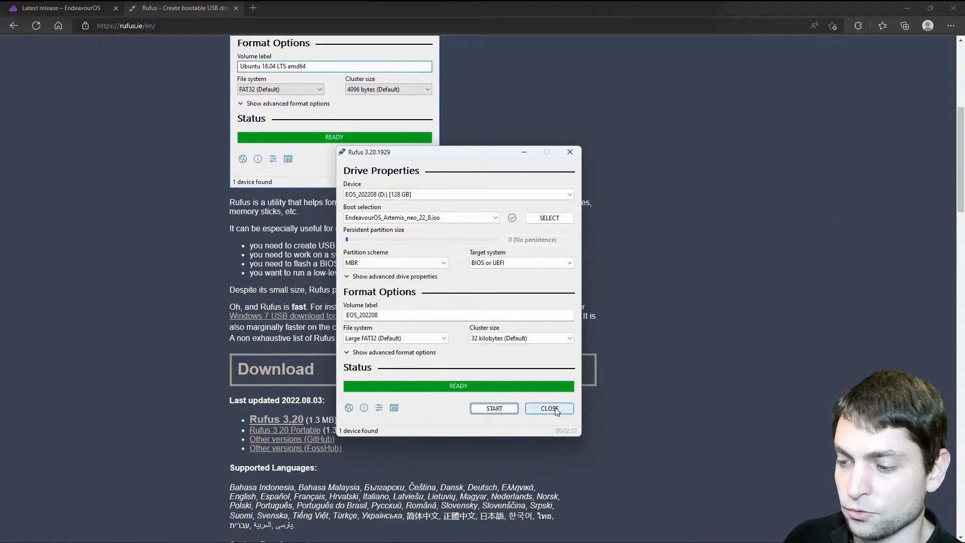
Close the Rufus window now that the USB drive is written.
{"action": "left_click", "coordinate": [549, 409]}
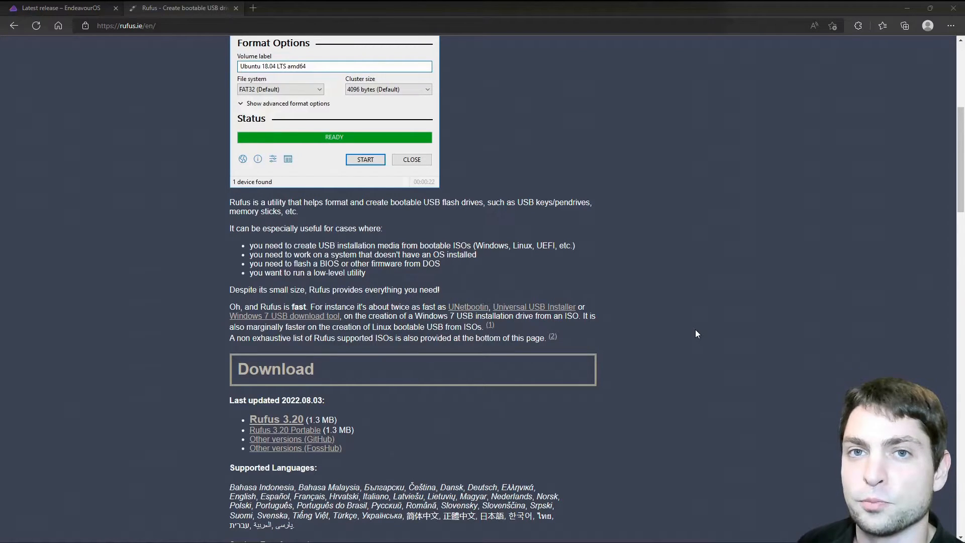
{"action": "mouse_move", "coordinate": [756, 276]}
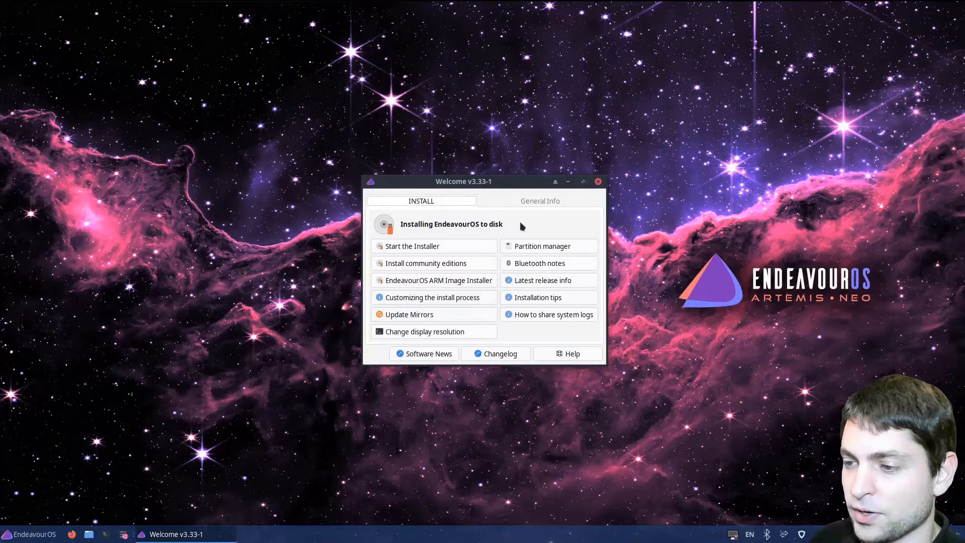
{"action": "mouse_move", "coordinate": [455, 249]}
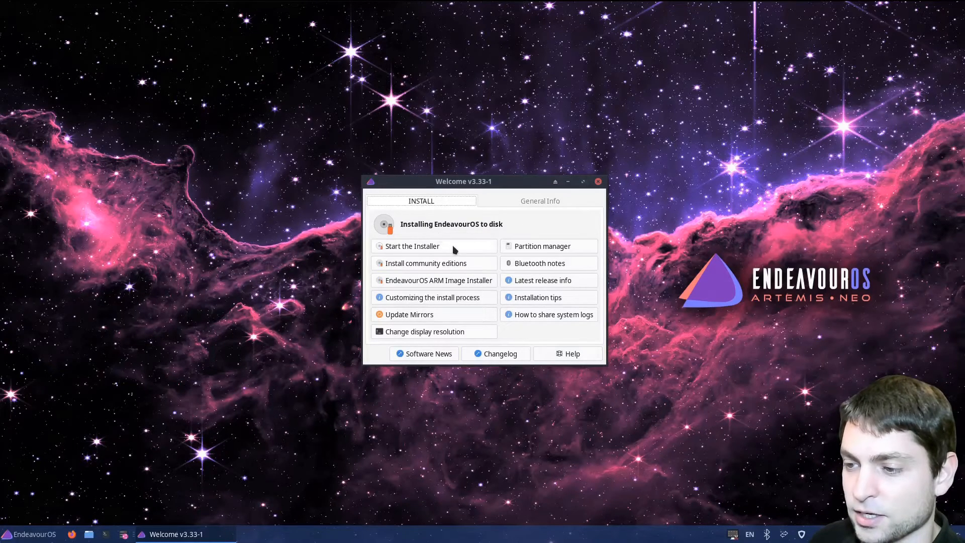
Start the installer from the Welcome app using the offline Xfce method.
{"action": "left_click", "coordinate": [412, 246]}
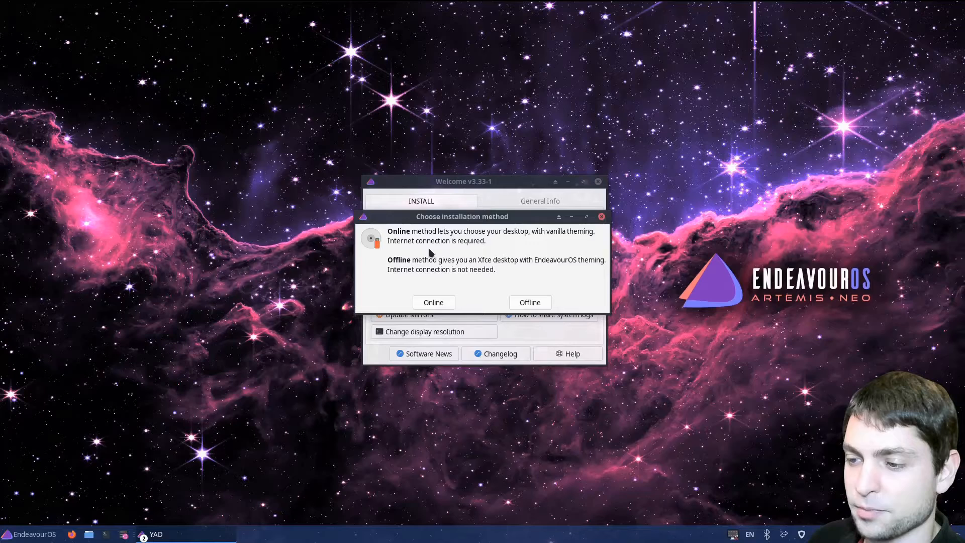
{"action": "mouse_move", "coordinate": [530, 303]}
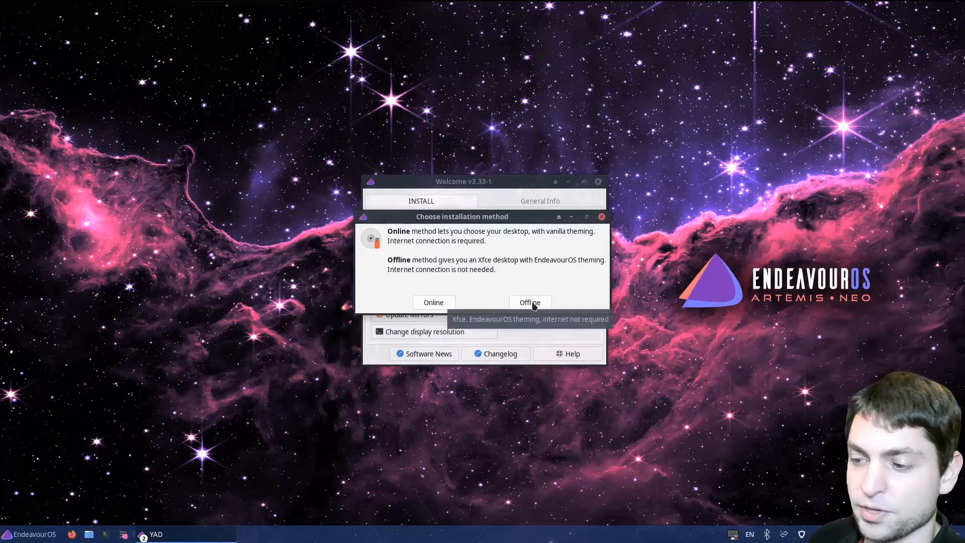
{"action": "left_click", "coordinate": [528, 302]}
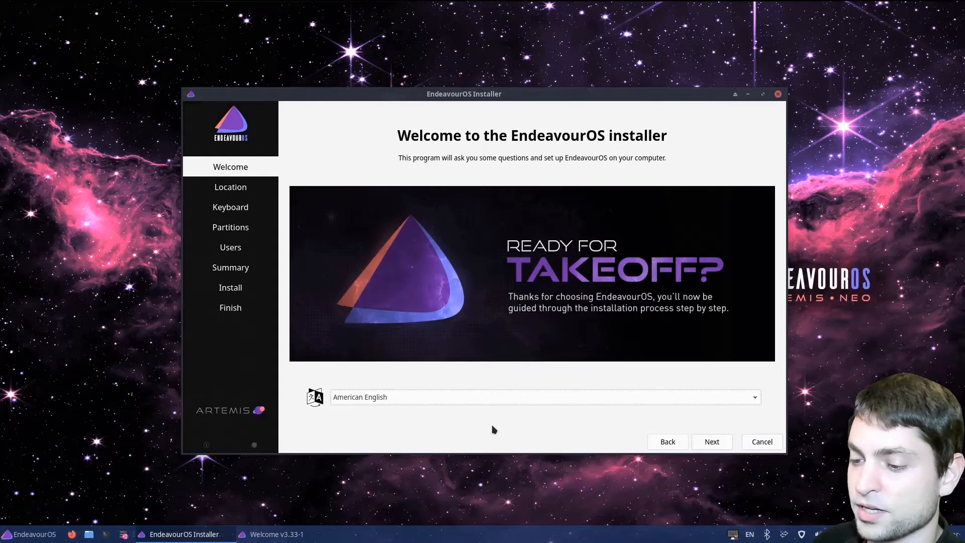
{"action": "mouse_move", "coordinate": [711, 441]}
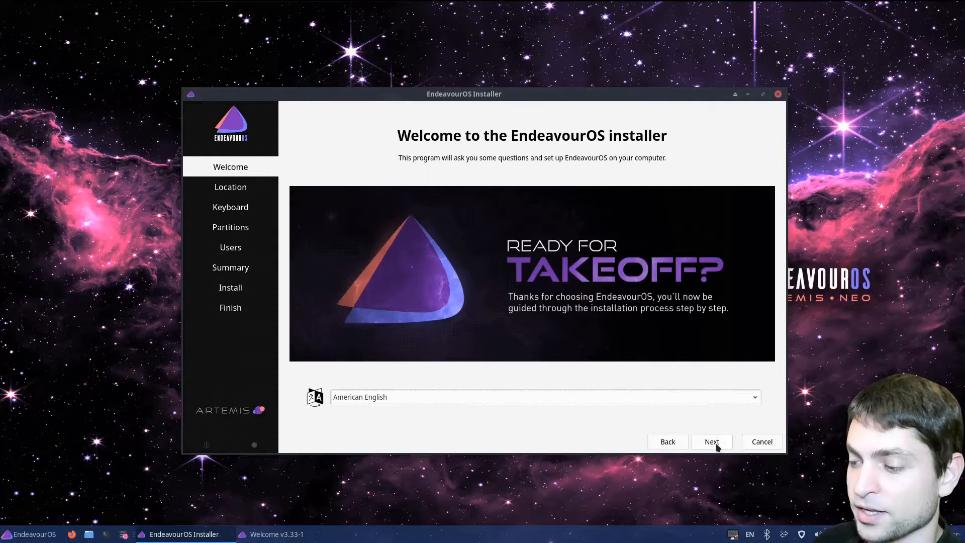
Keep American English and the New York time zone and continue to Partitions.
{"action": "left_click", "coordinate": [712, 442]}
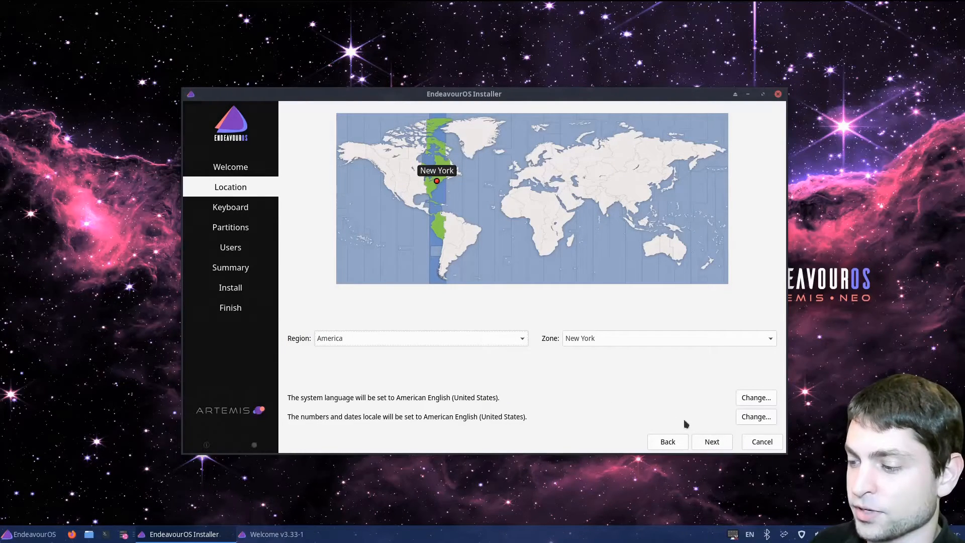
{"action": "left_click", "coordinate": [712, 442]}
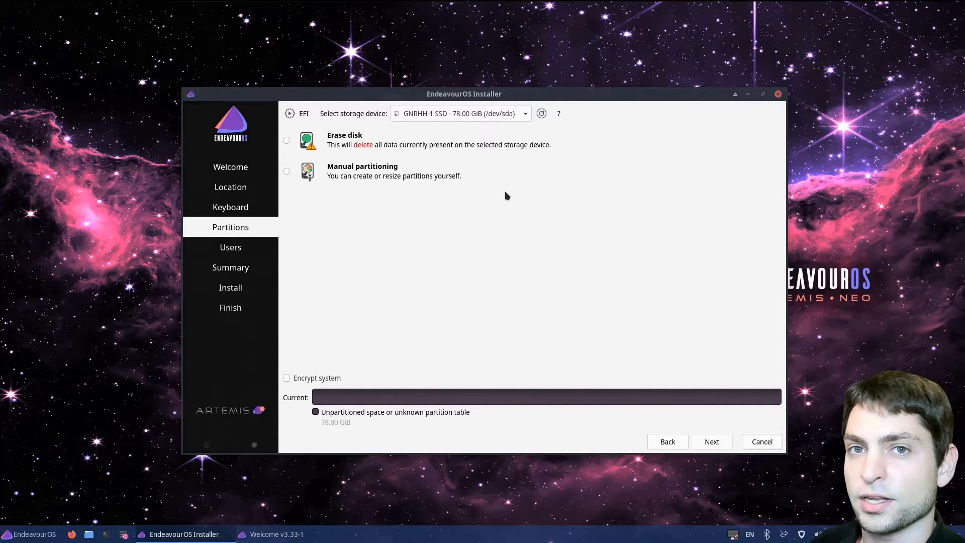
{"action": "mouse_move", "coordinate": [526, 117]}
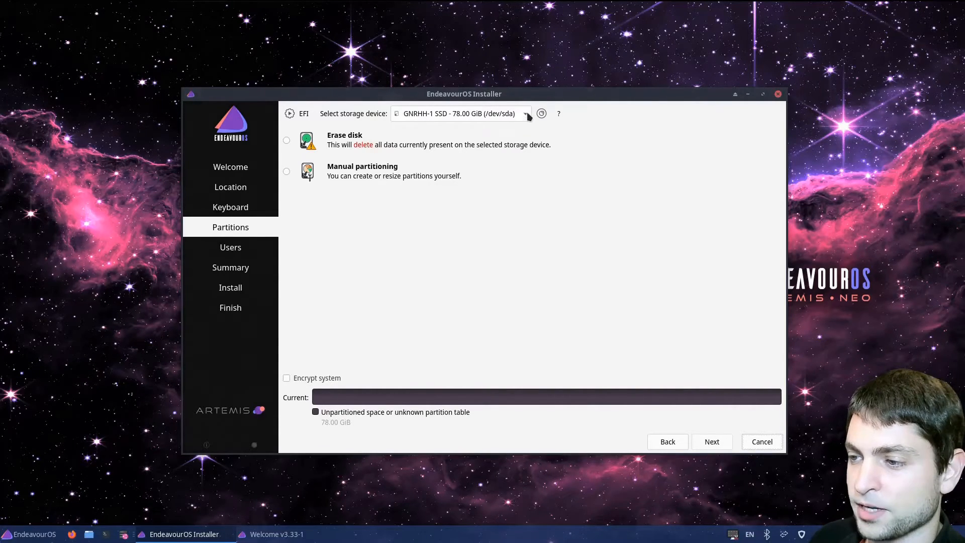
Target the 119.25 GiB Extreme Pro (/dev/sdc) drive with manual partitioning.
{"action": "left_click", "coordinate": [524, 113]}
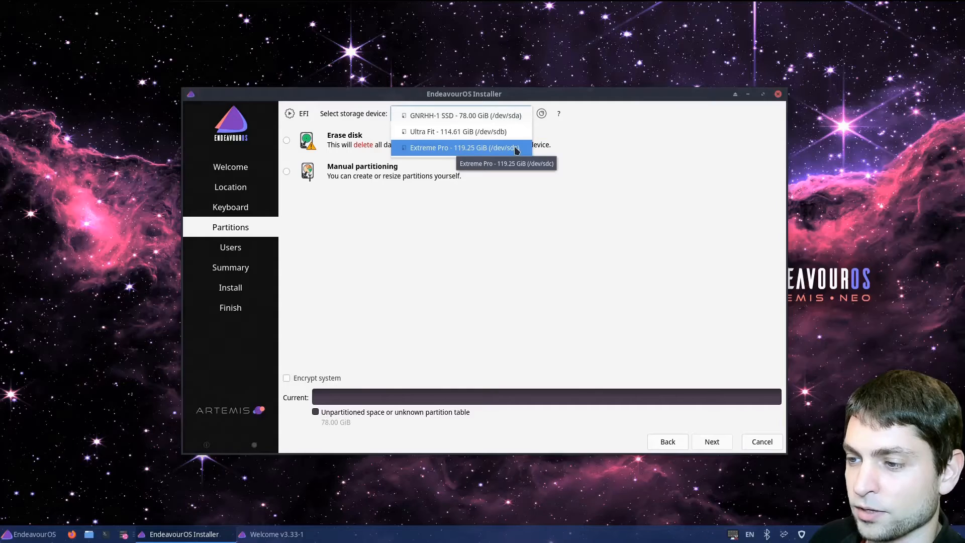
{"action": "left_click", "coordinate": [459, 147]}
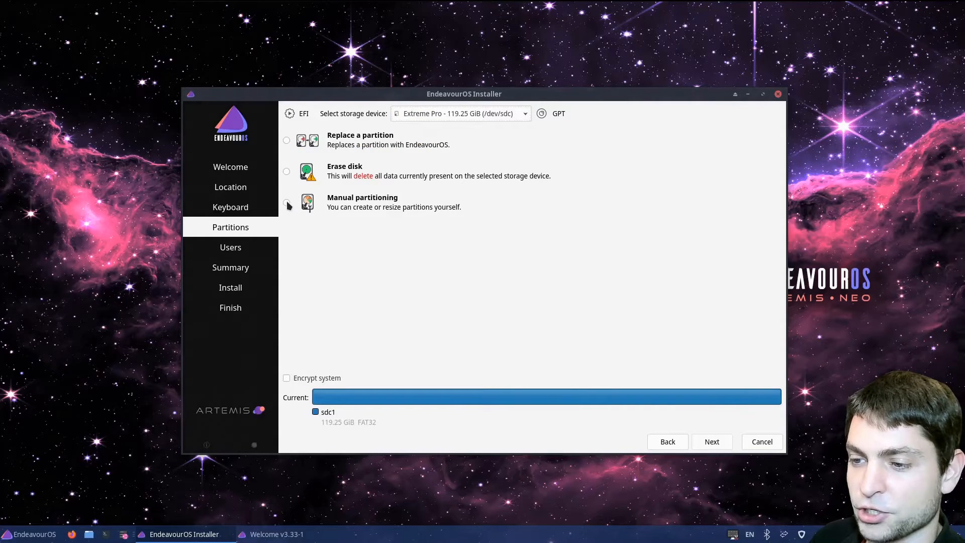
{"action": "left_click", "coordinate": [287, 205]}
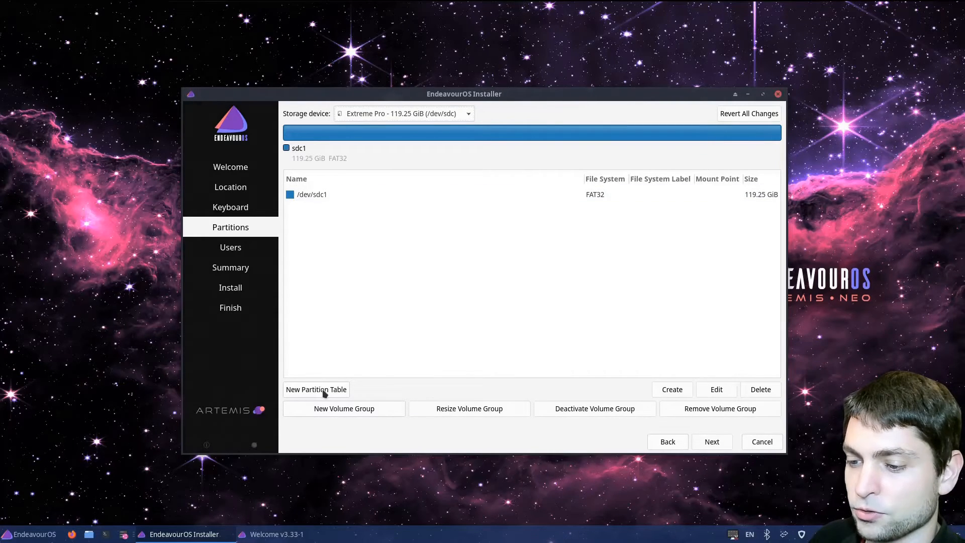
Create a new GPT partition table on the drive and start a partition in its free space.
{"action": "left_click", "coordinate": [315, 389]}
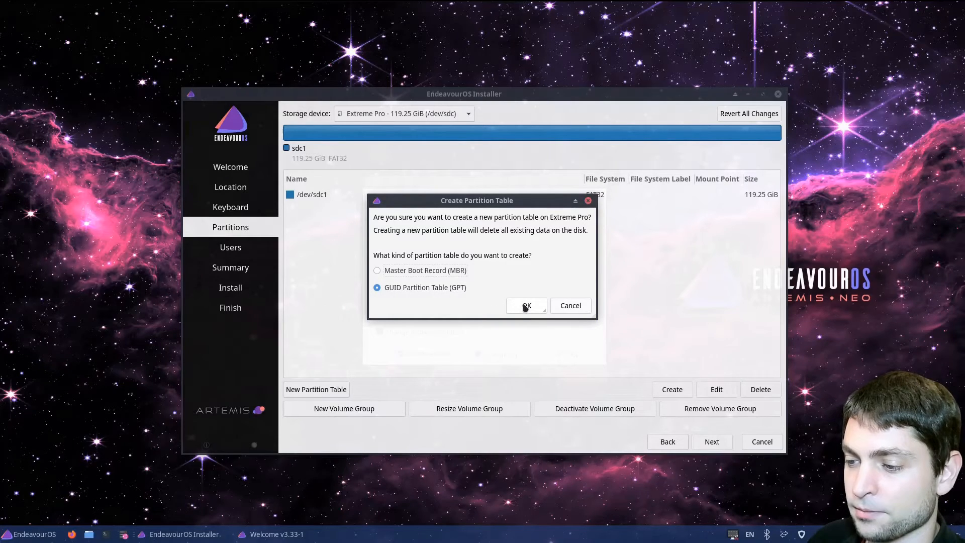
{"action": "left_click", "coordinate": [526, 306]}
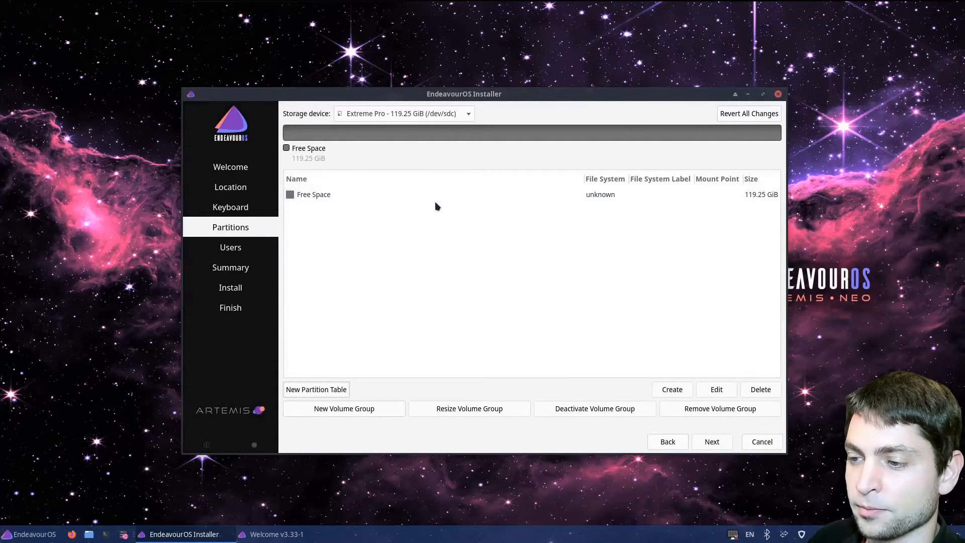
{"action": "left_click", "coordinate": [314, 194]}
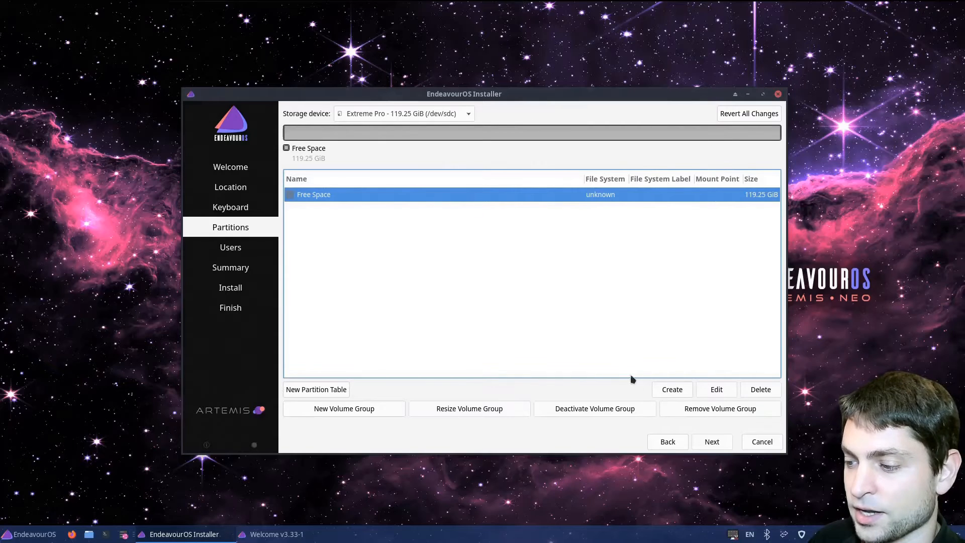
{"action": "left_click", "coordinate": [672, 389]}
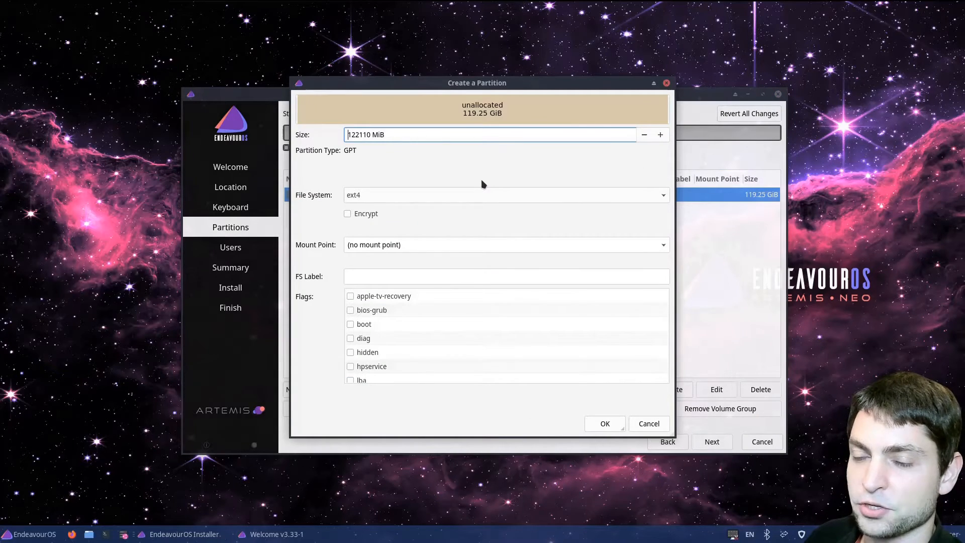
Make it a 300 MiB fat32 partition mounted at /boot/efi with the boot flag.
{"action": "left_click", "coordinate": [369, 134]}
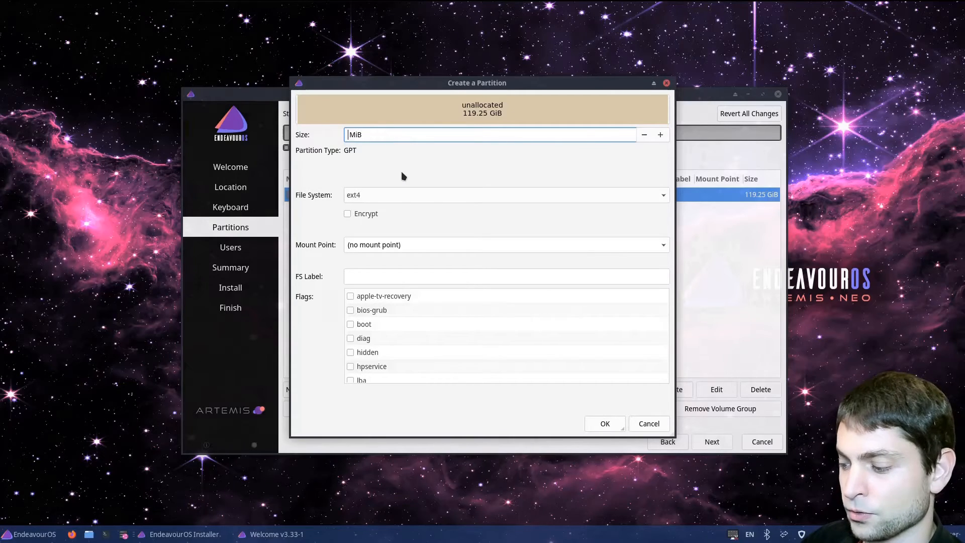
{"action": "type", "text": "300"}
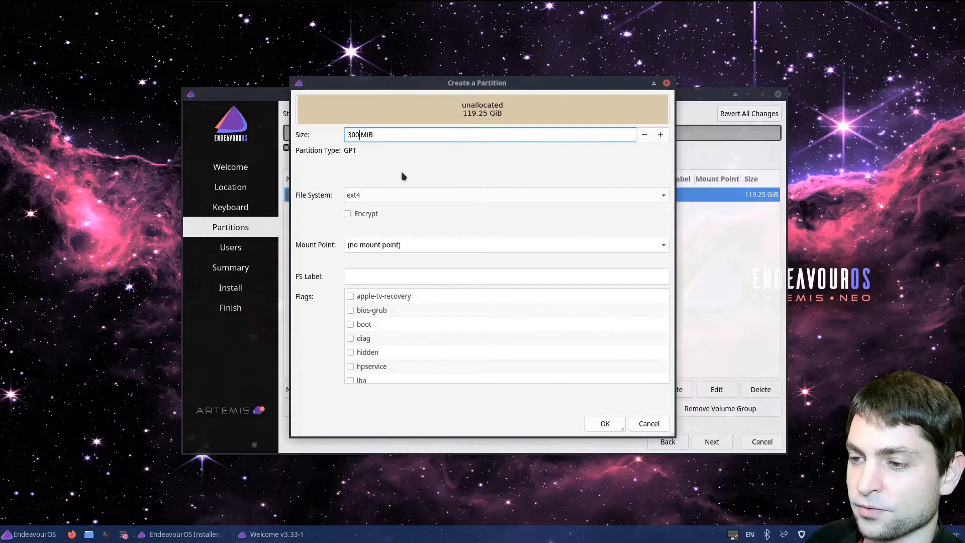
{"action": "left_click", "coordinate": [505, 194]}
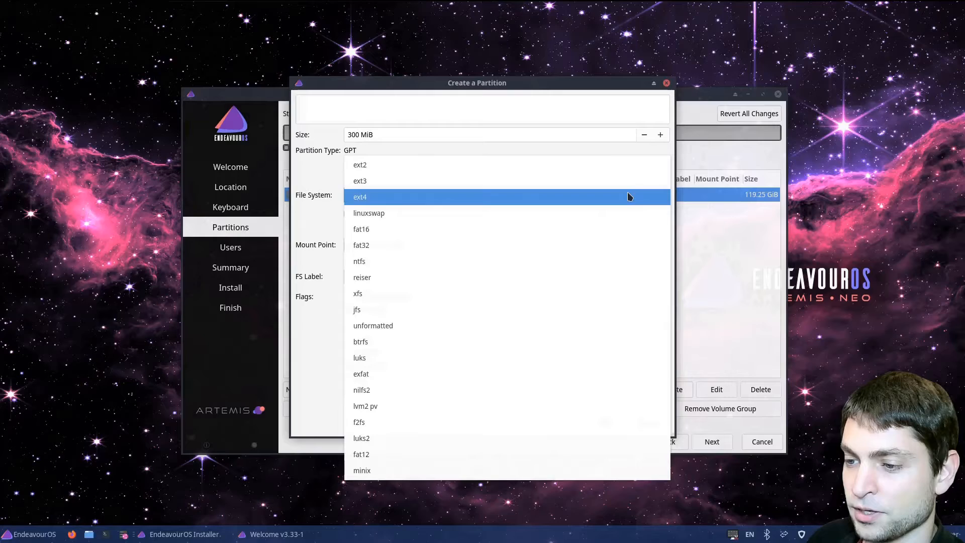
{"action": "left_click", "coordinate": [361, 245]}
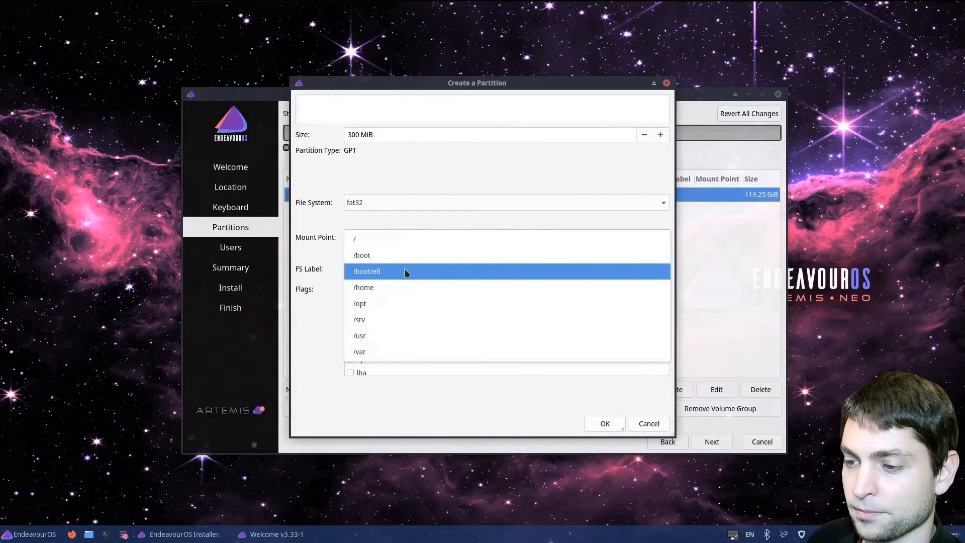
{"action": "left_click", "coordinate": [367, 271]}
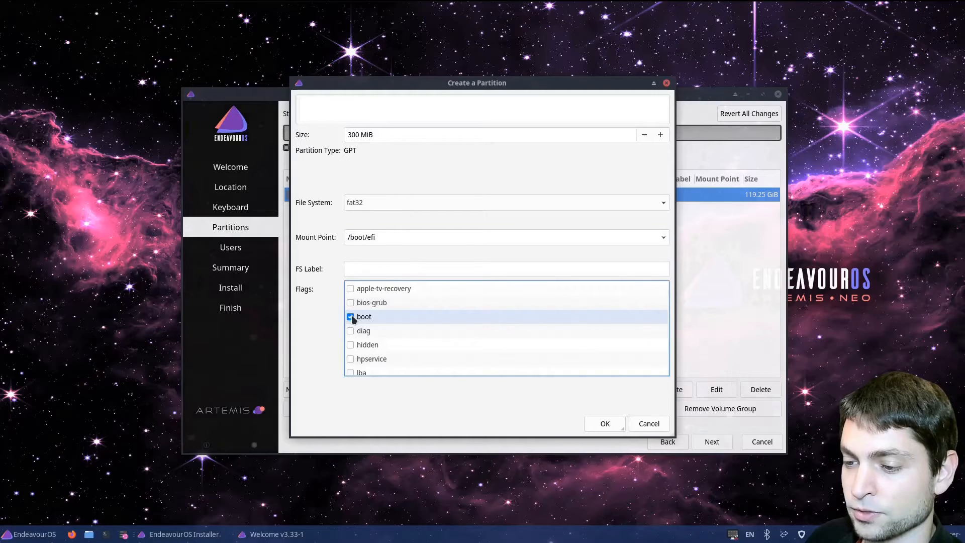
{"action": "left_click", "coordinate": [604, 424]}
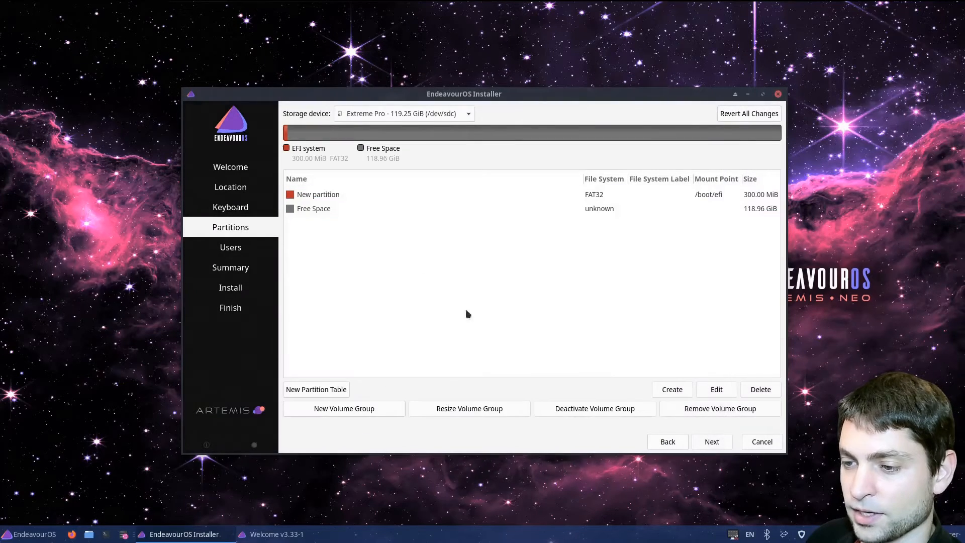
Fill the remaining 118.96 GiB with an ext4 partition mounted at /, then continue to Summary.
{"action": "left_click", "coordinate": [313, 209]}
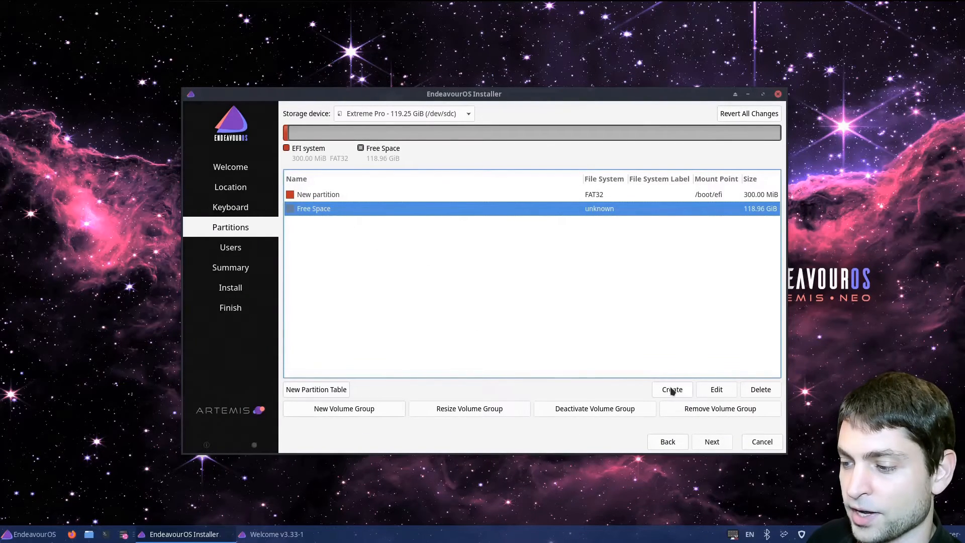
{"action": "left_click", "coordinate": [672, 389]}
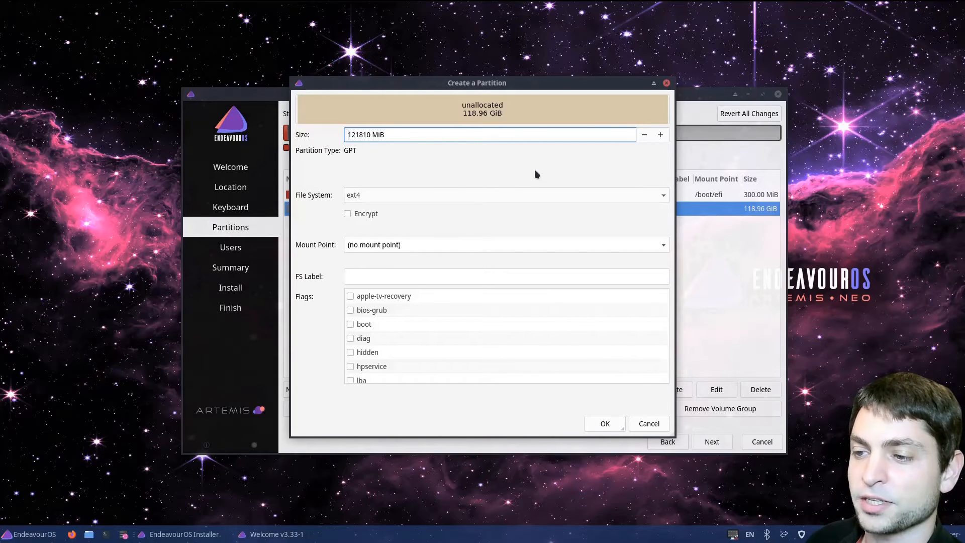
{"action": "mouse_move", "coordinate": [389, 131]}
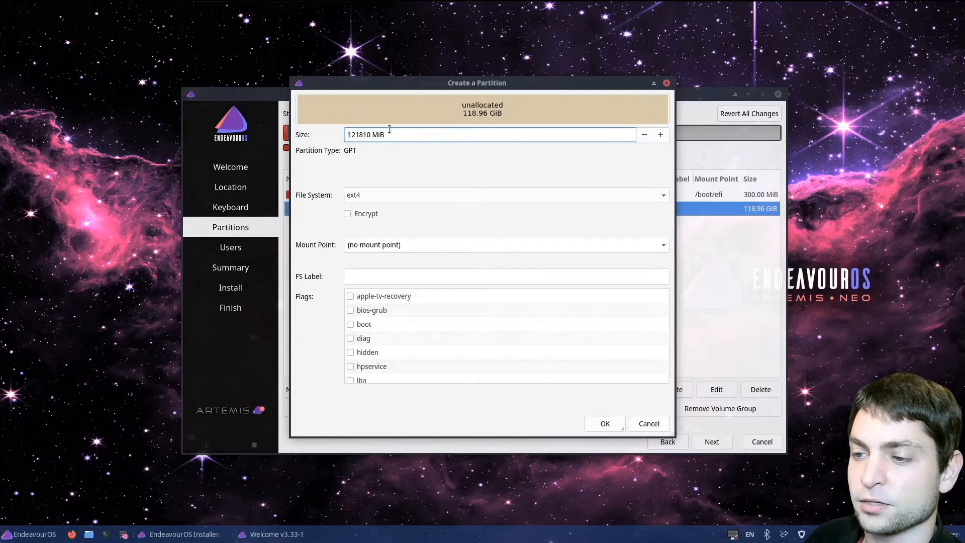
{"action": "mouse_move", "coordinate": [420, 213]}
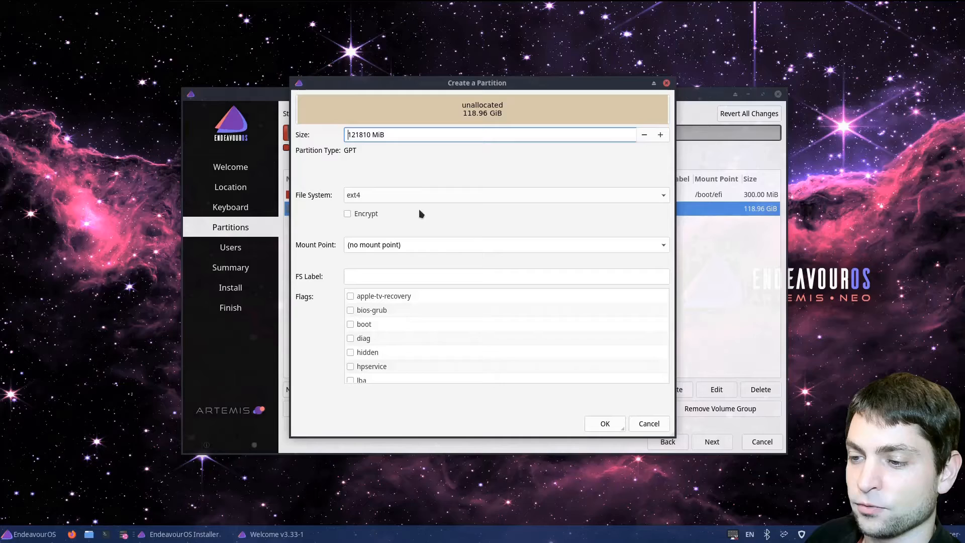
{"action": "left_click", "coordinate": [506, 244]}
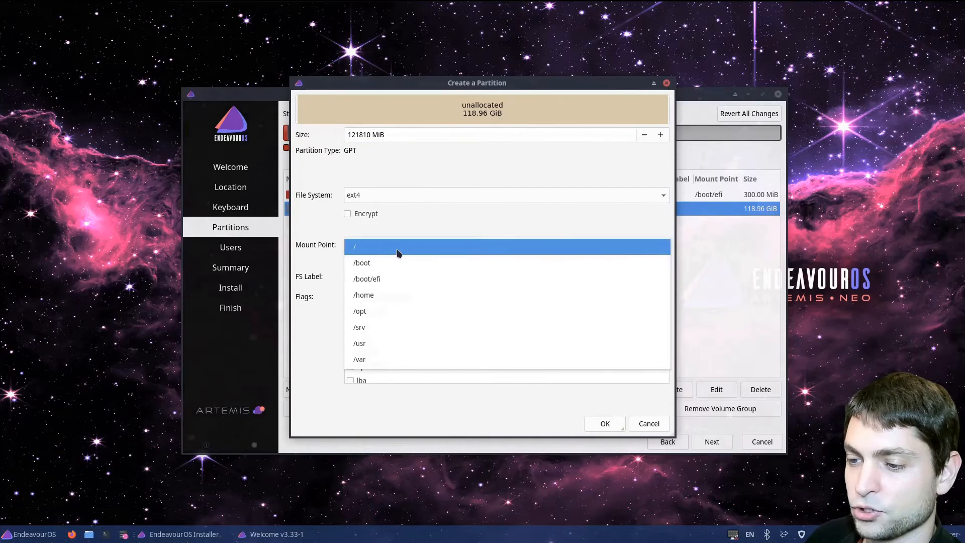
{"action": "left_click", "coordinate": [354, 245]}
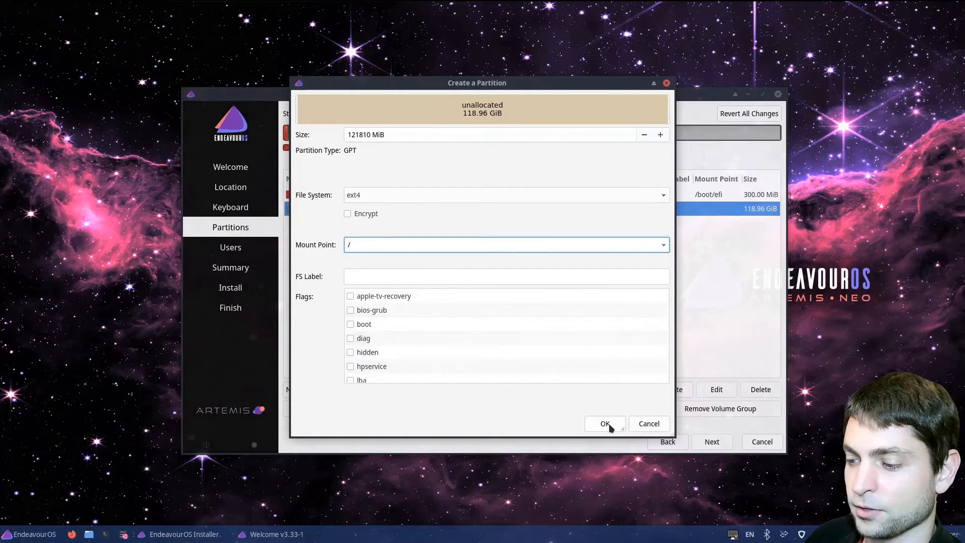
{"action": "left_click", "coordinate": [604, 423]}
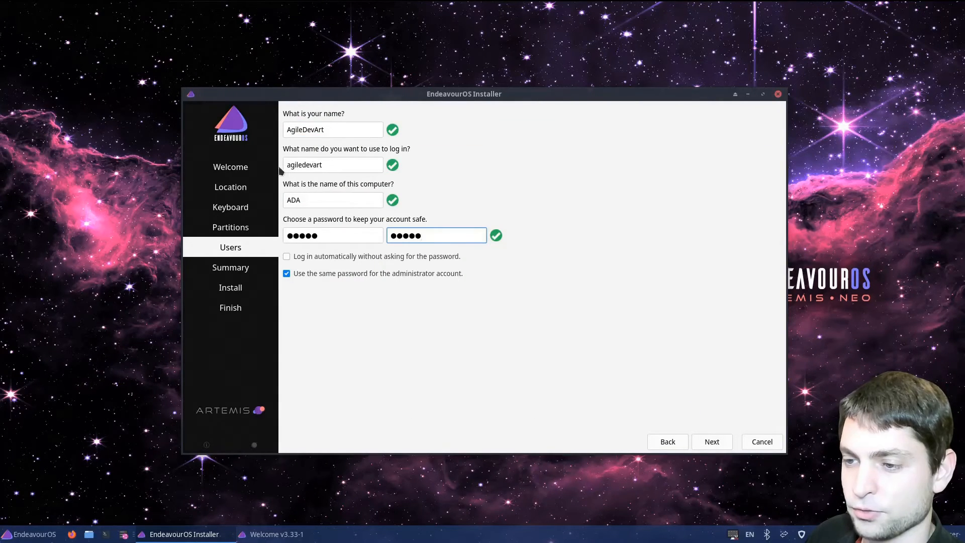
{"action": "left_click", "coordinate": [711, 441]}
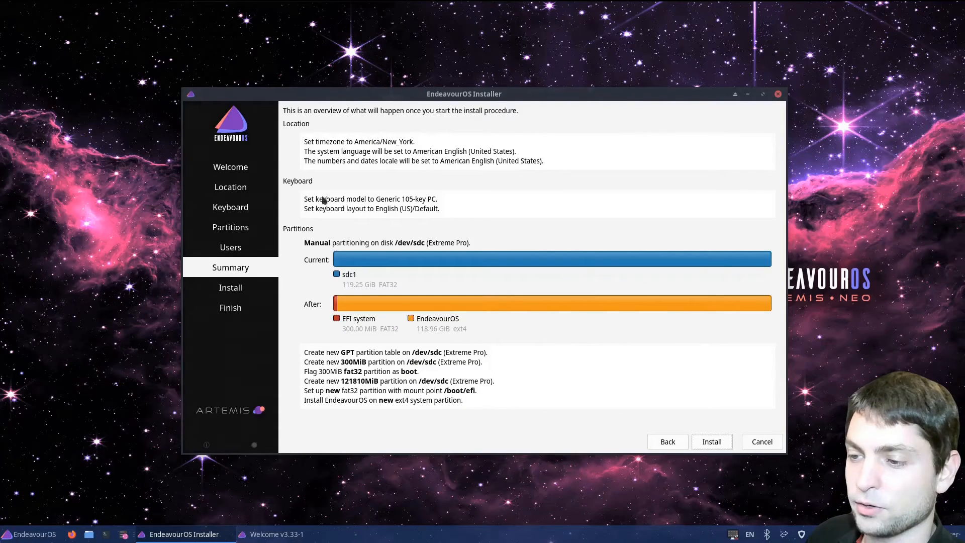
{"action": "mouse_move", "coordinate": [560, 383]}
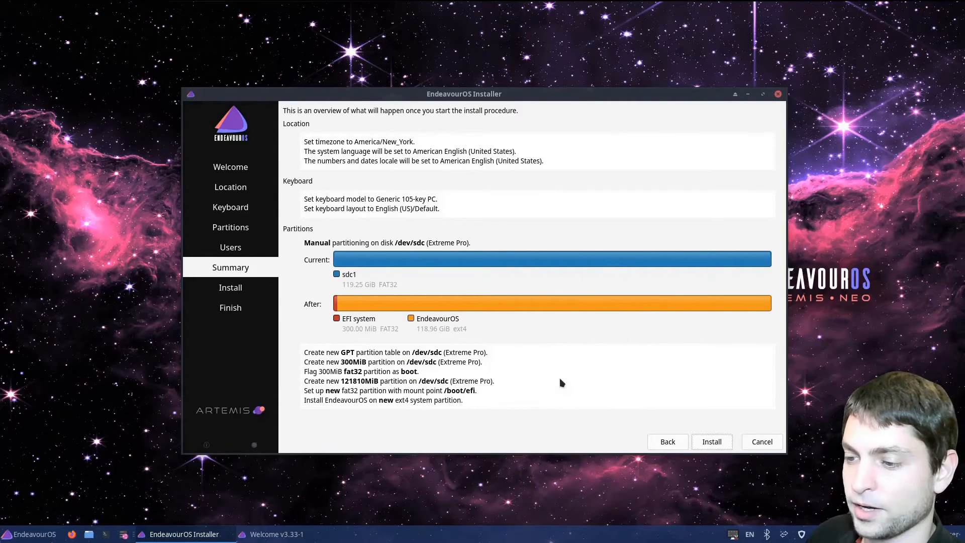
Confirm the irreversible disk changes and run the installation onto the Extreme Pro USB drive.
{"action": "left_click", "coordinate": [711, 441]}
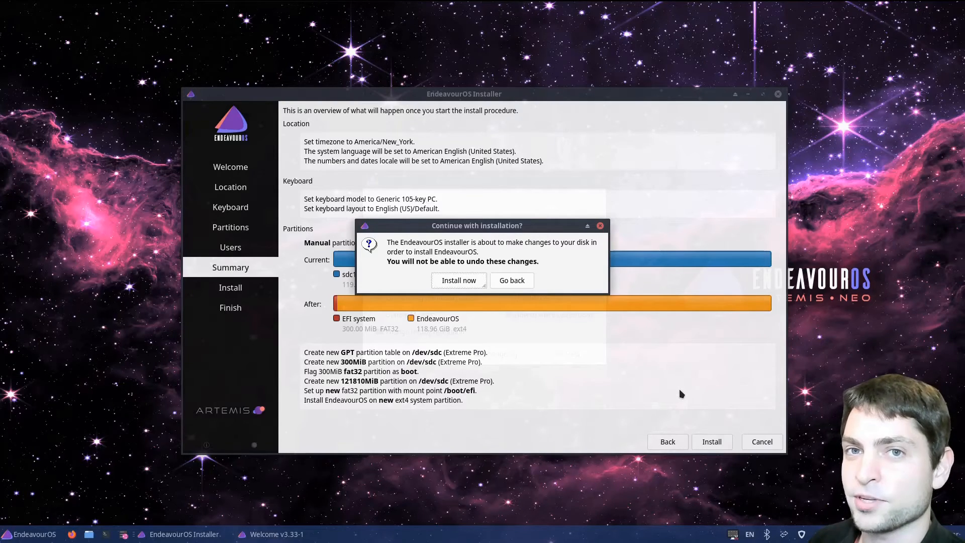
{"action": "mouse_move", "coordinate": [637, 380]}
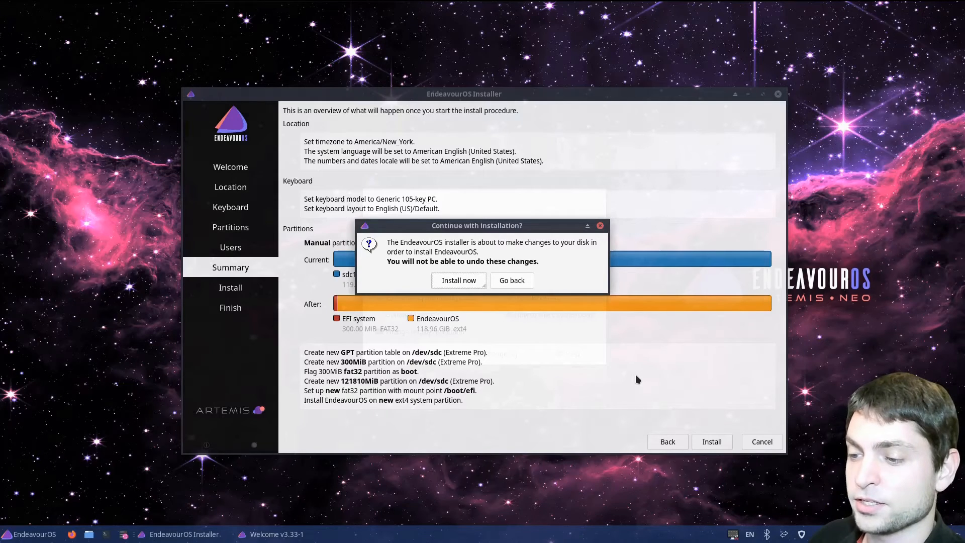
{"action": "left_click", "coordinate": [511, 281]}
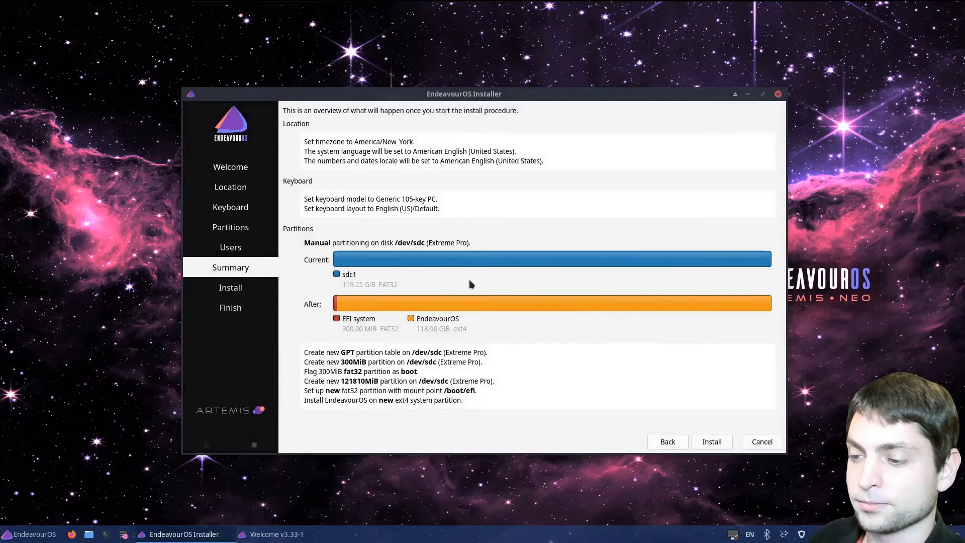
{"action": "left_click", "coordinate": [712, 441]}
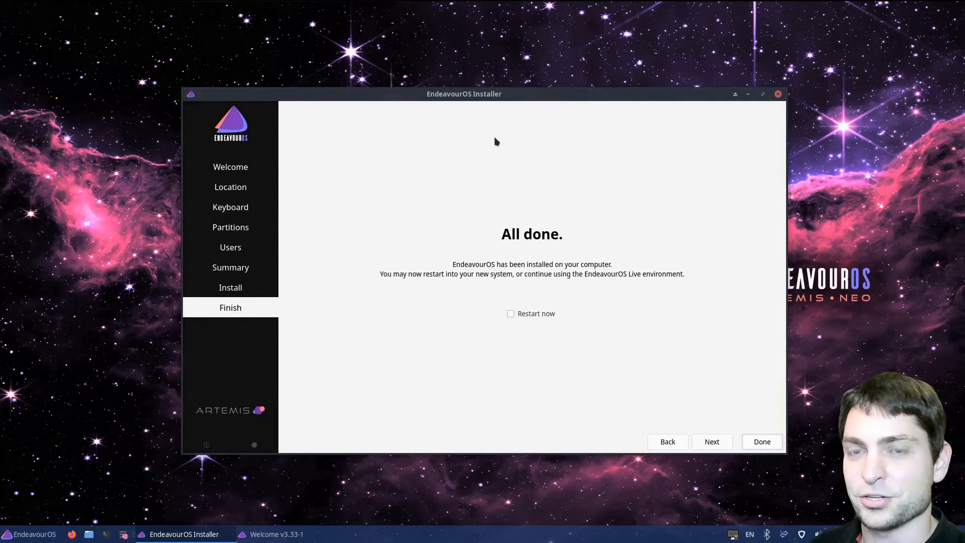
{"action": "mouse_move", "coordinate": [482, 199]}
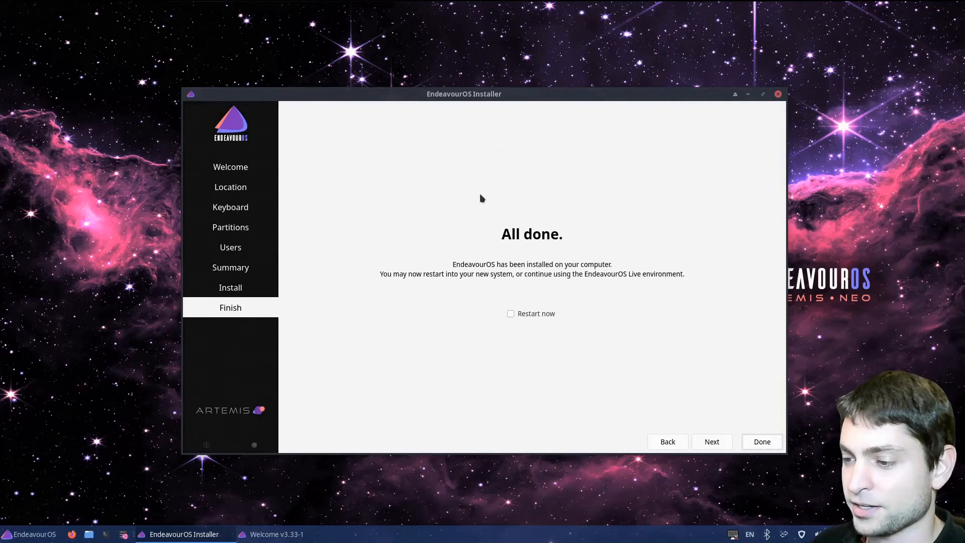
Tick Restart now and finish the installer so the machine reboots into EndeavourOS.
{"action": "left_click", "coordinate": [510, 314]}
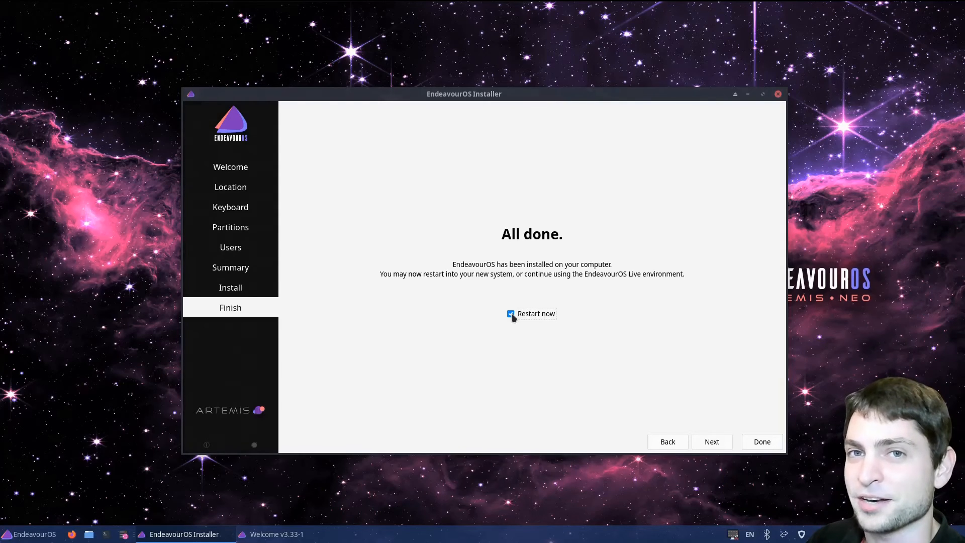
{"action": "left_click", "coordinate": [761, 442]}
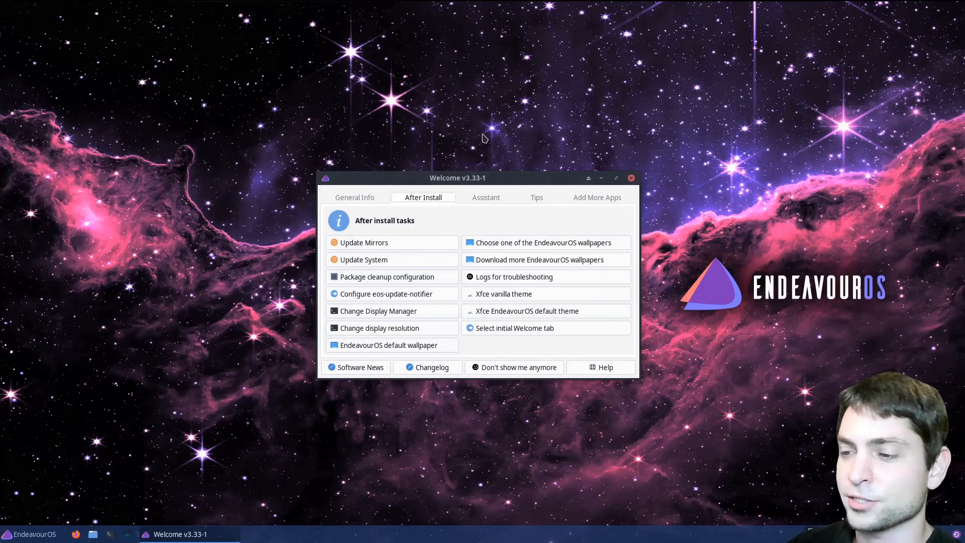
{"action": "mouse_move", "coordinate": [631, 178]}
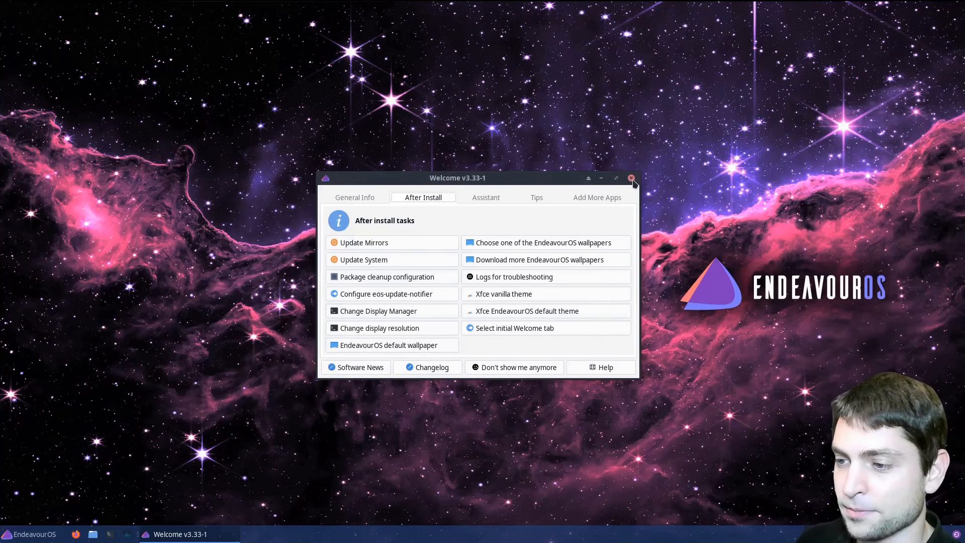
Dismiss the Welcome window so only the EndeavourOS desktop remains.
{"action": "left_click", "coordinate": [631, 178]}
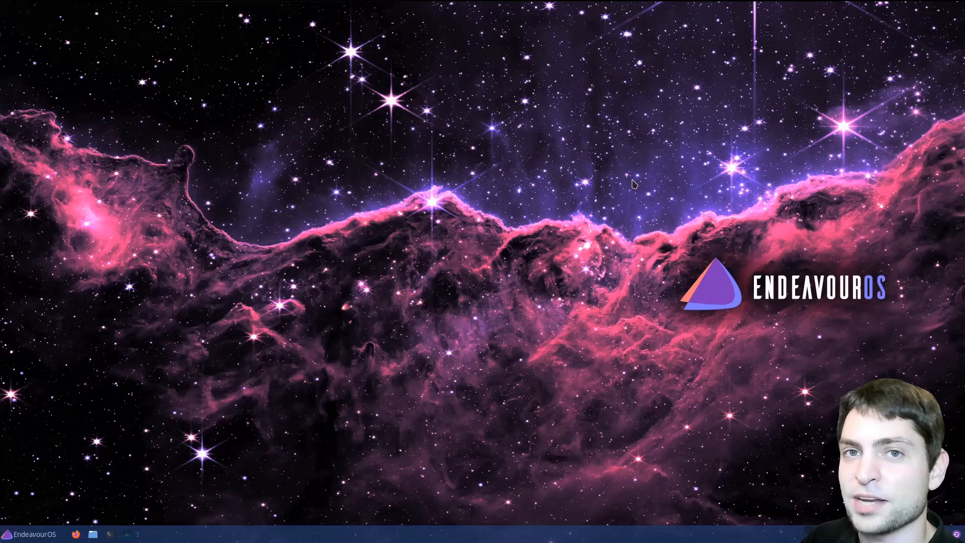